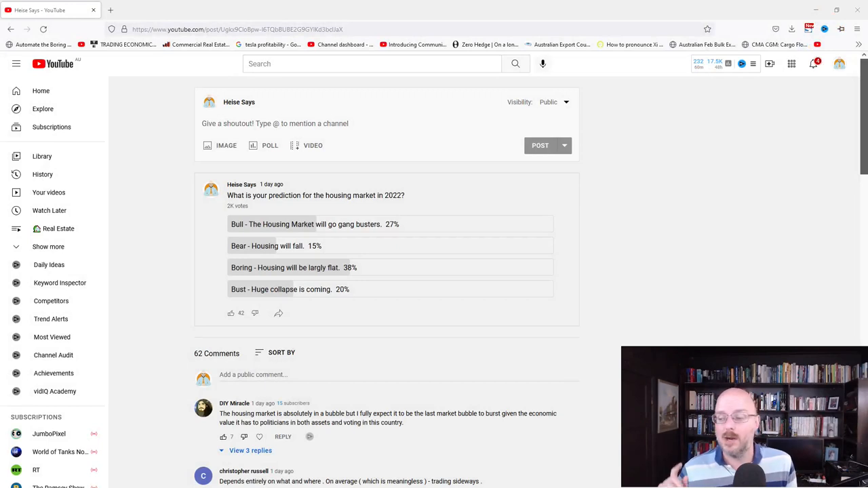
mouse_move(799, 38)
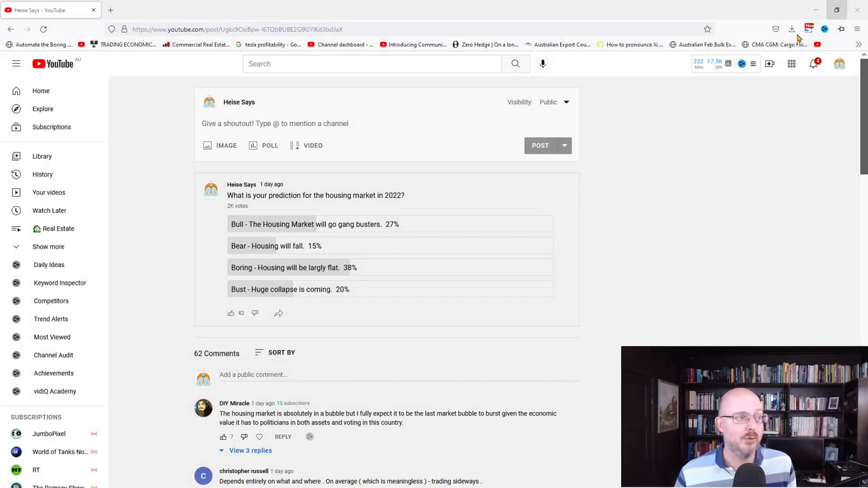
mouse_move(408, 242)
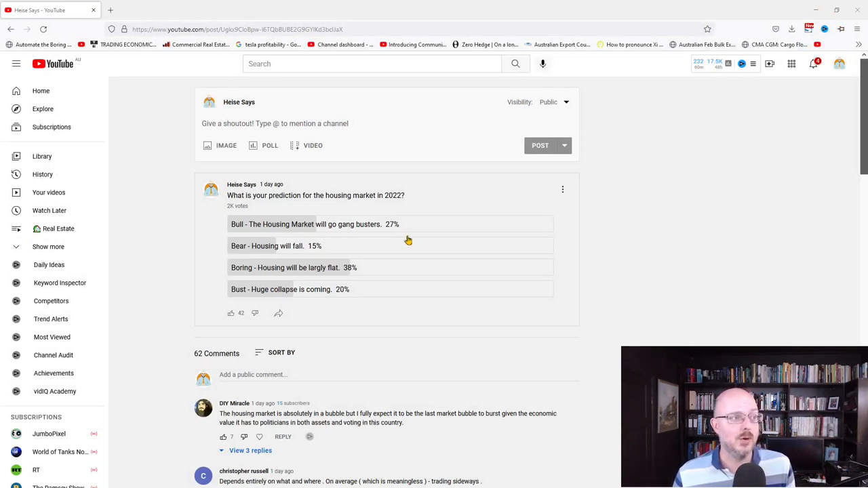
mouse_move(298, 255)
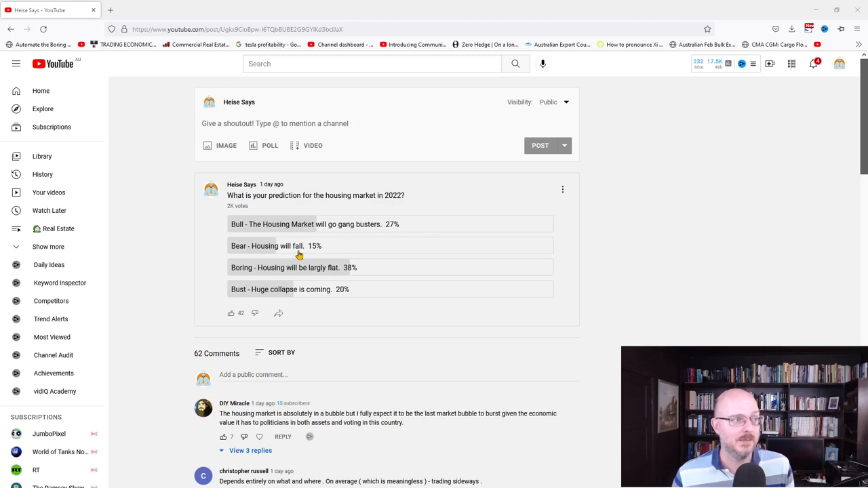
mouse_move(241, 278)
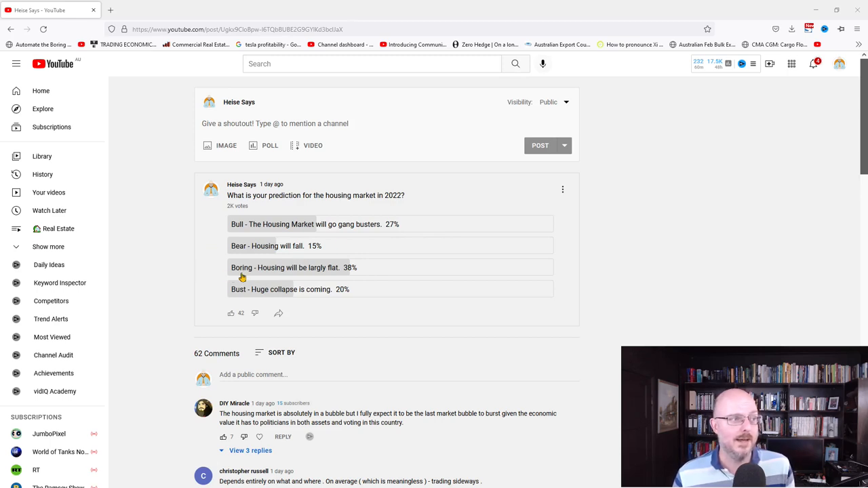
mouse_move(219, 283)
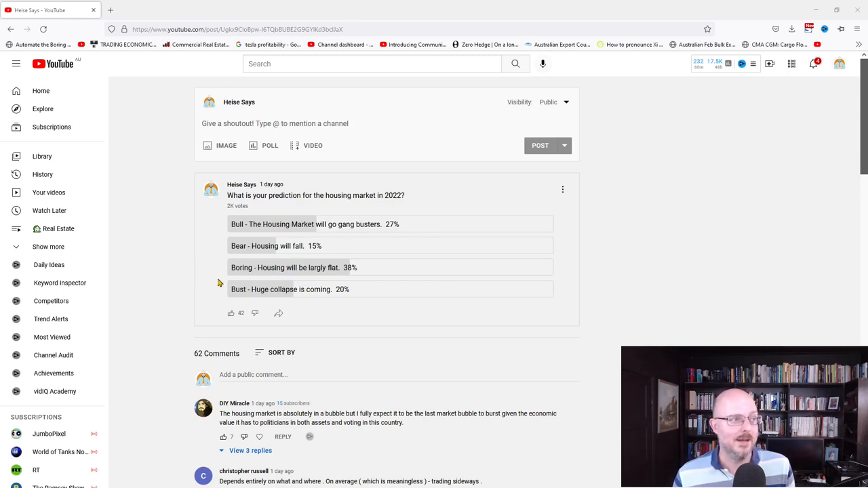
mouse_move(312, 302)
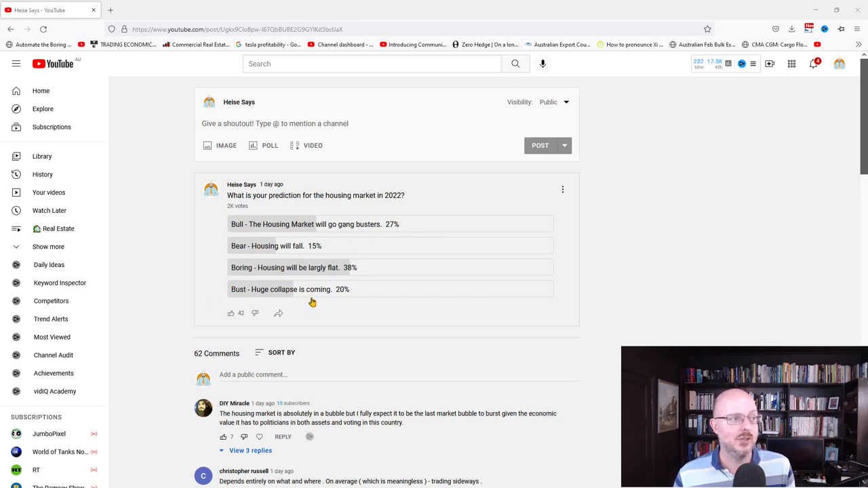
mouse_move(285, 247)
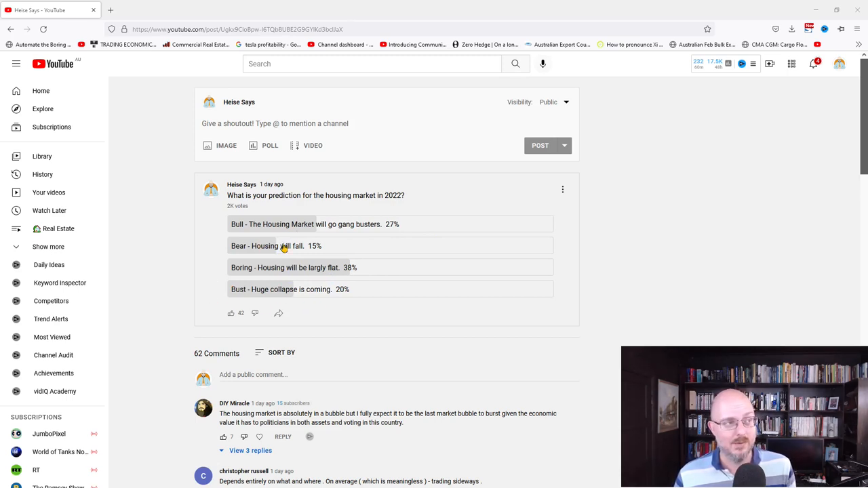
mouse_move(320, 339)
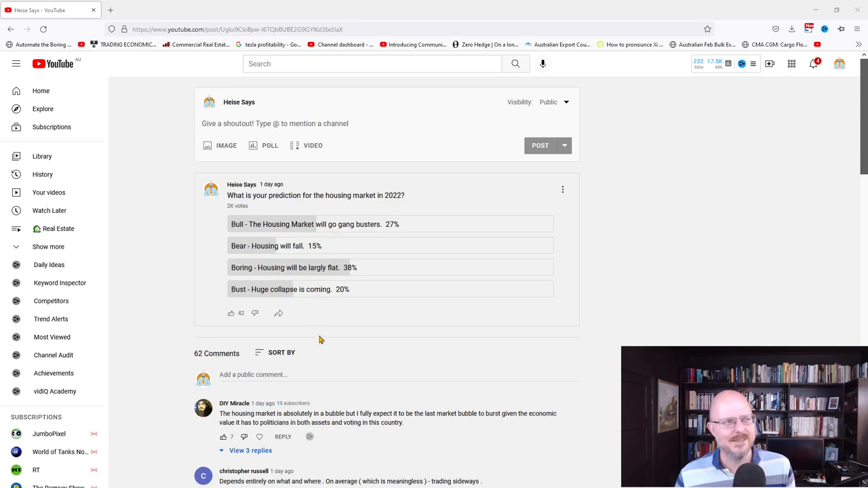
mouse_move(353, 239)
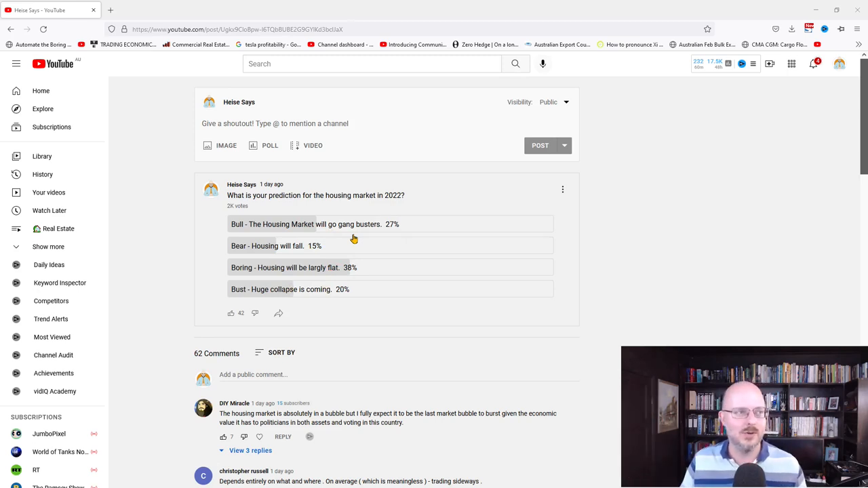
mouse_move(374, 263)
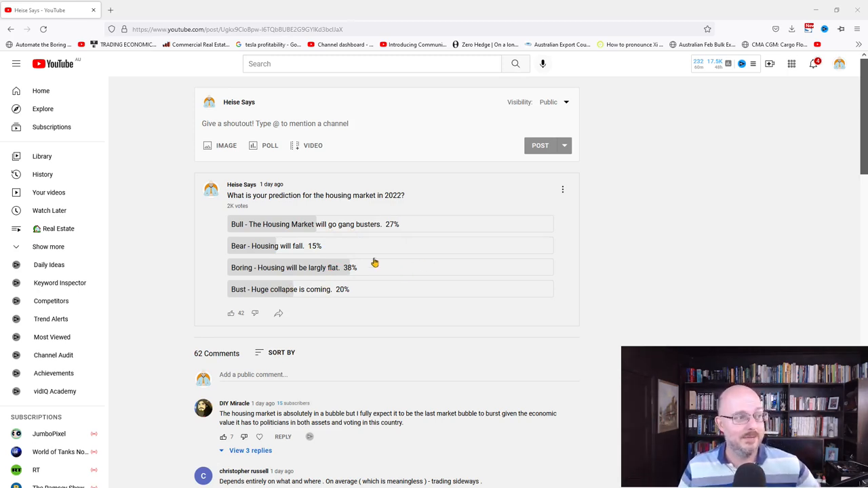
mouse_move(358, 263)
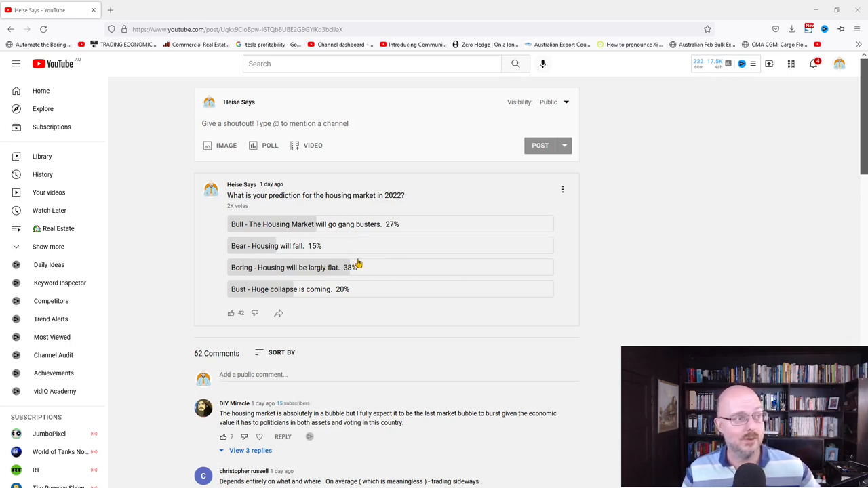
mouse_move(374, 278)
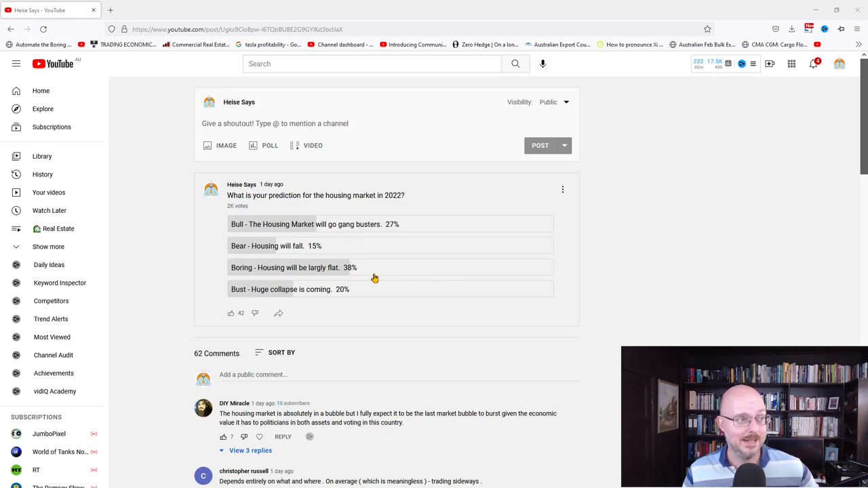
mouse_move(254, 295)
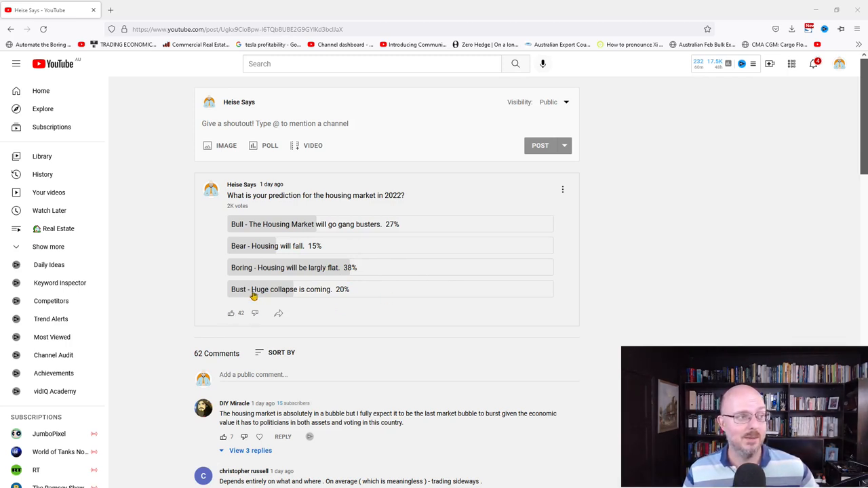
mouse_move(324, 297)
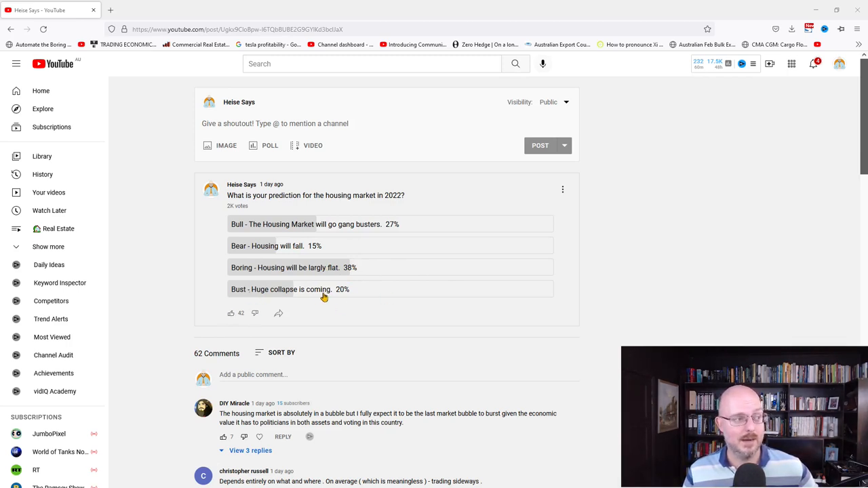
- Refresh the poll page so newer comments lead the list under the 2022 predictions
left_click(282, 353)
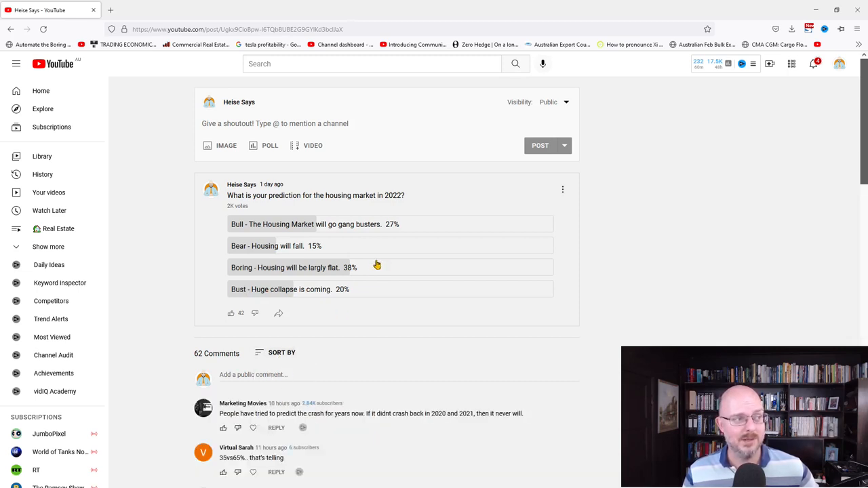
mouse_move(336, 269)
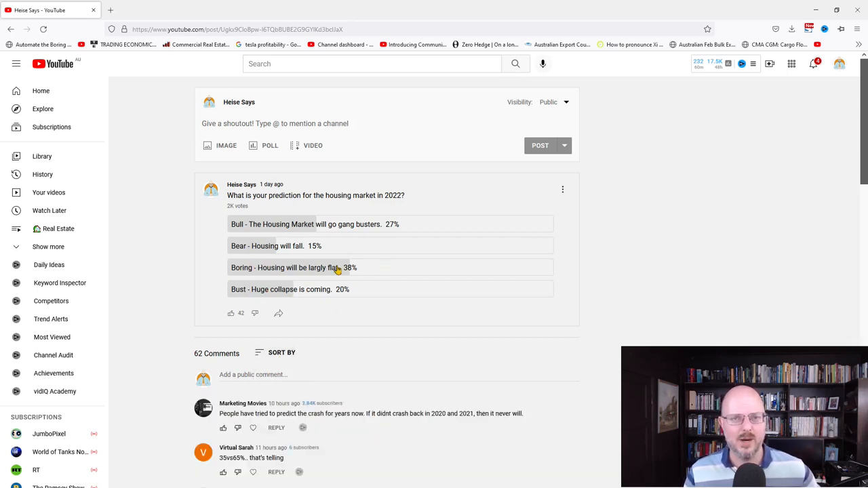
mouse_move(282, 274)
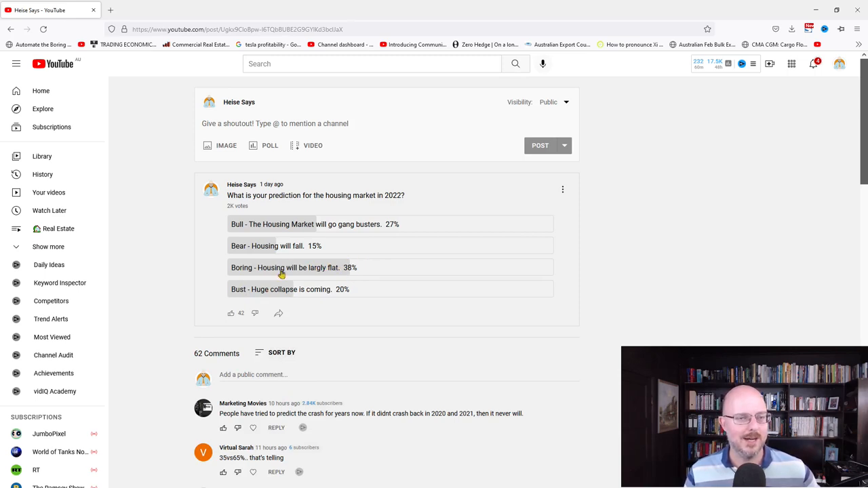
mouse_move(333, 264)
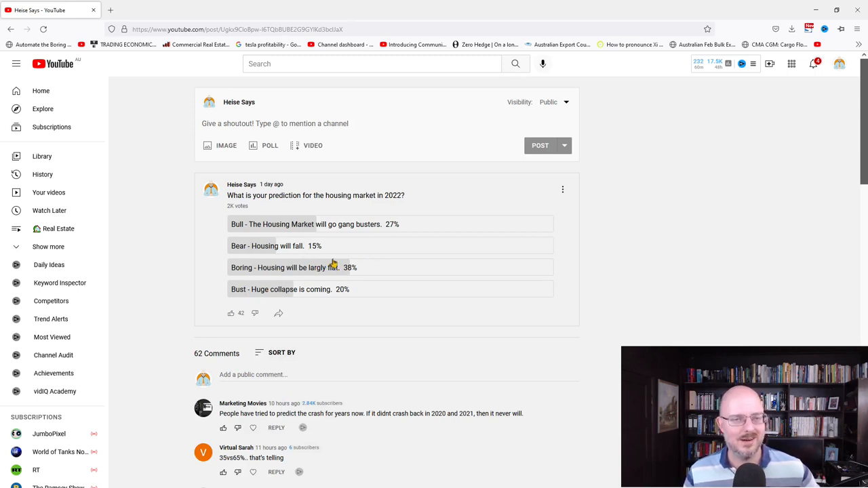
mouse_move(328, 280)
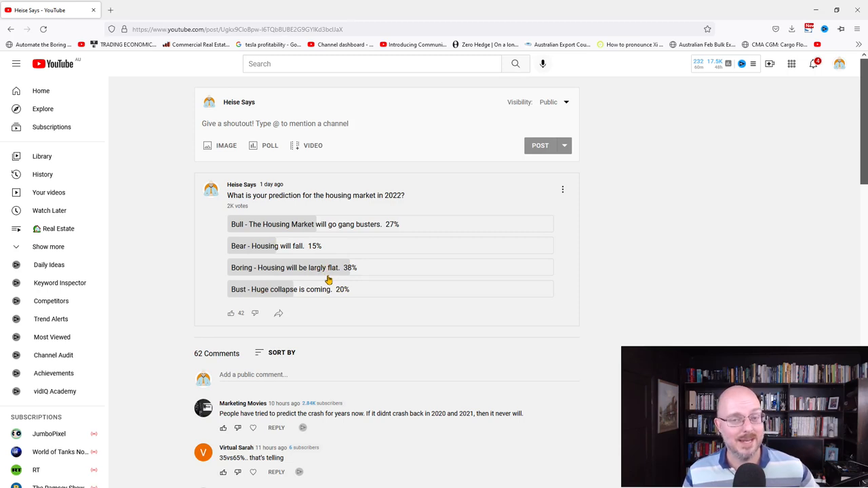
mouse_move(246, 213)
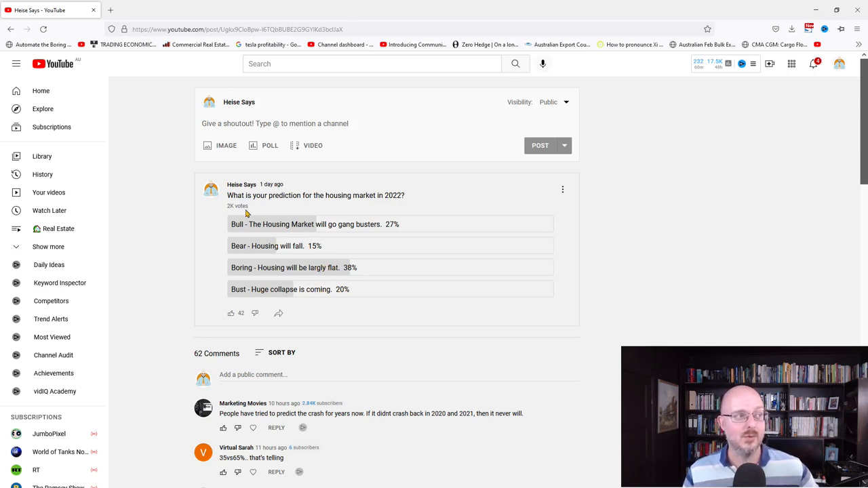
mouse_move(350, 247)
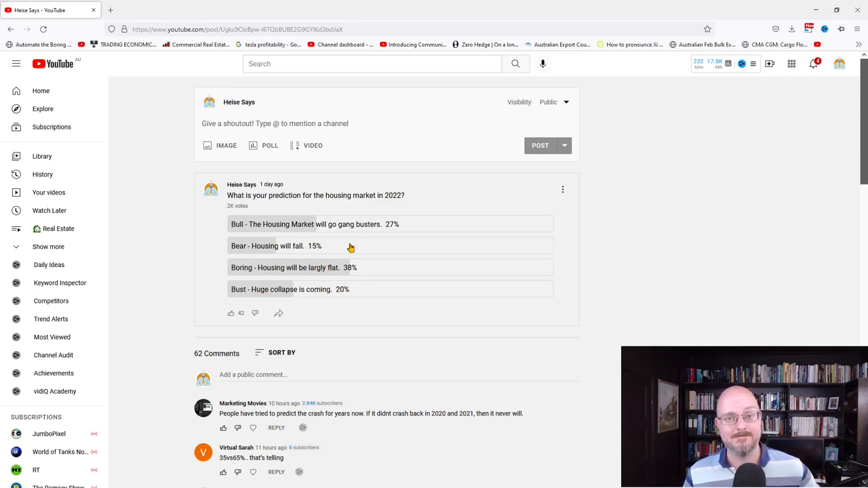
- Highlight the first comment noting people have predicted the crash for years
scroll("down", 3)
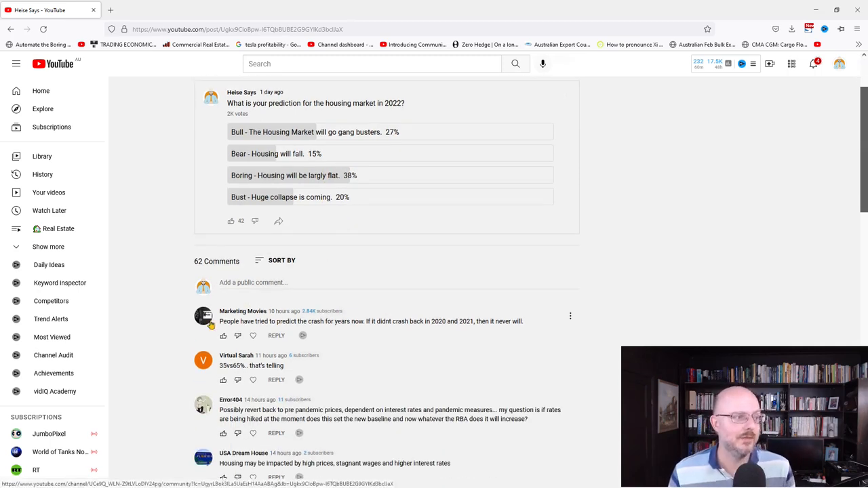
mouse_move(316, 320)
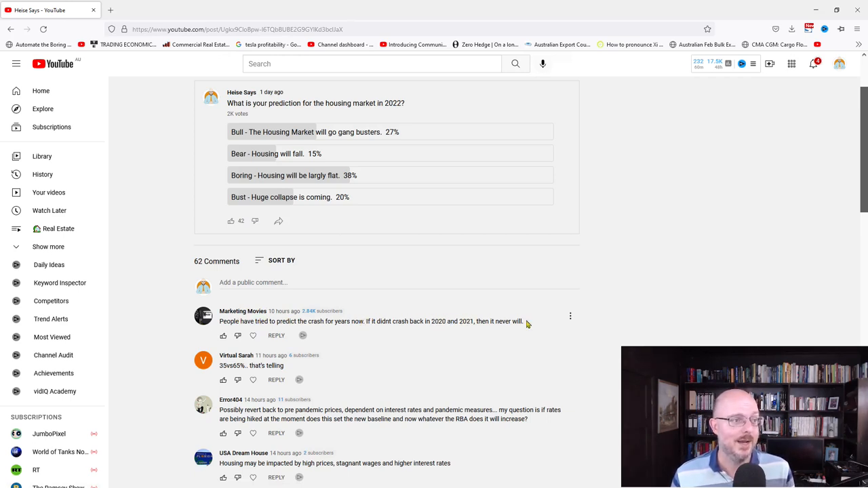
triple_click(372, 320)
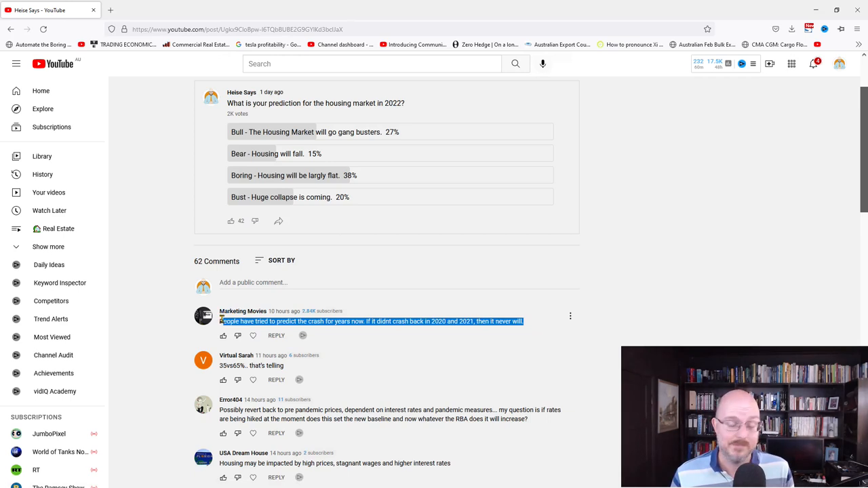
mouse_move(520, 353)
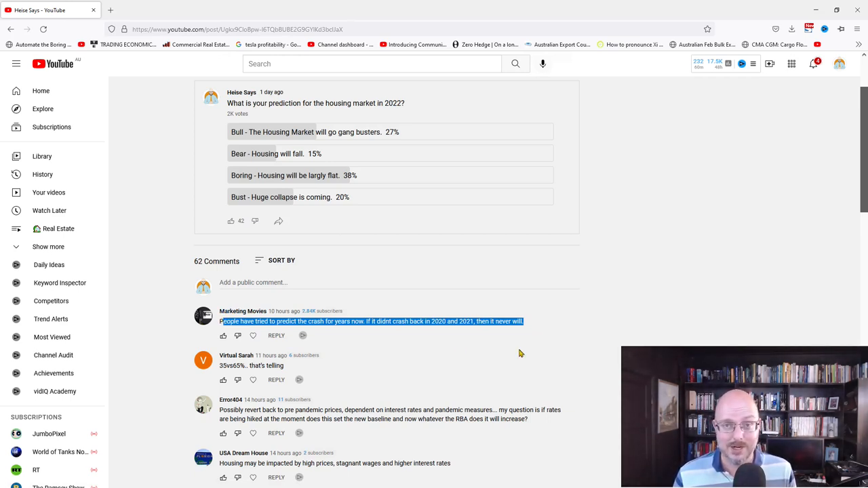
mouse_move(500, 336)
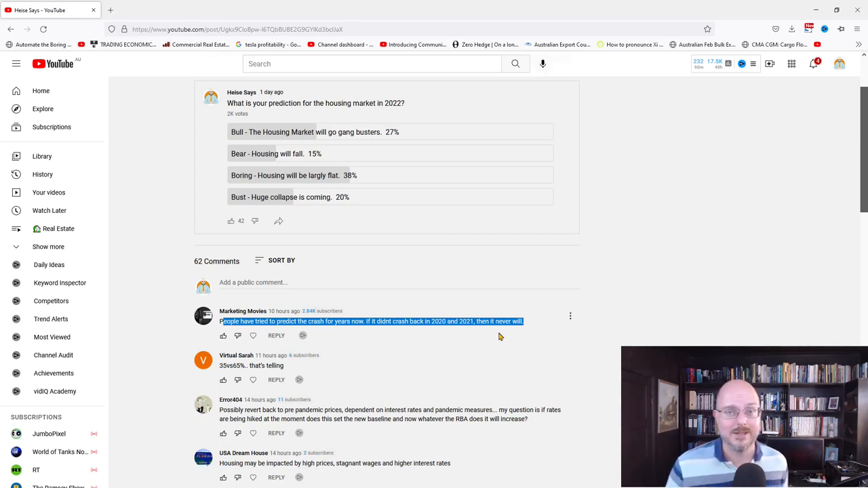
mouse_move(502, 342)
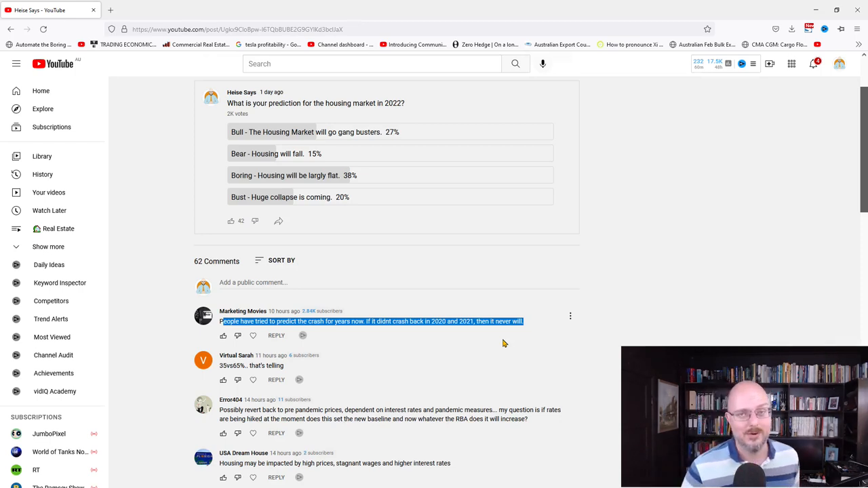
mouse_move(217, 377)
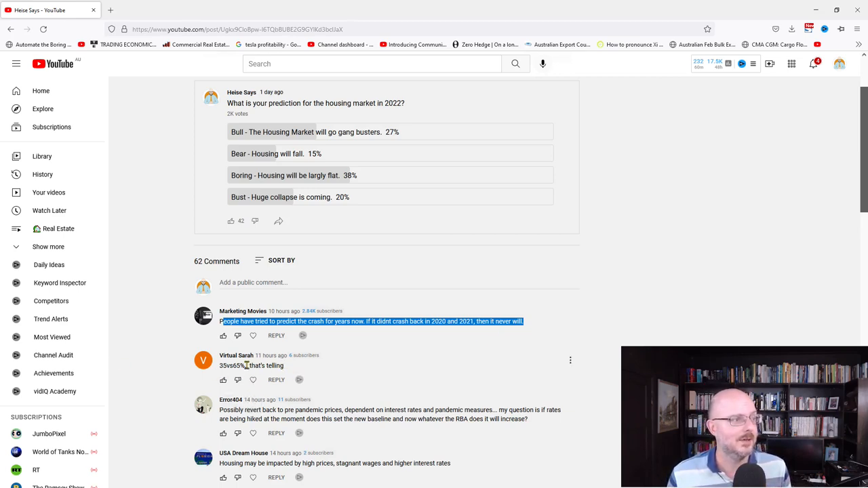
- Highlight 'pre pandemic prices' and the question about hiked rates setting a new baseline
scroll("down", 3)
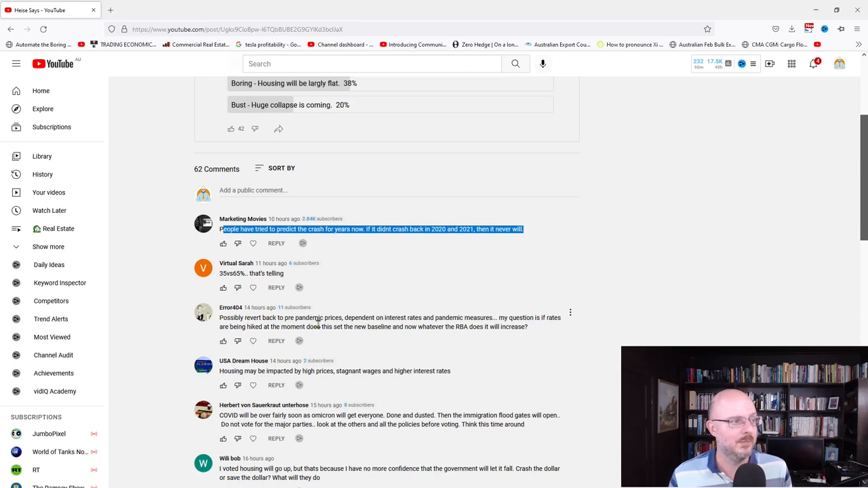
double_click(312, 318)
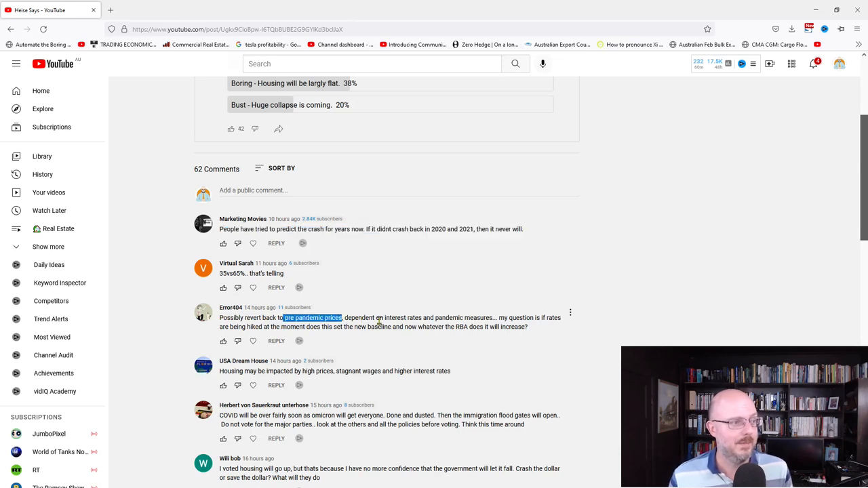
mouse_move(491, 317)
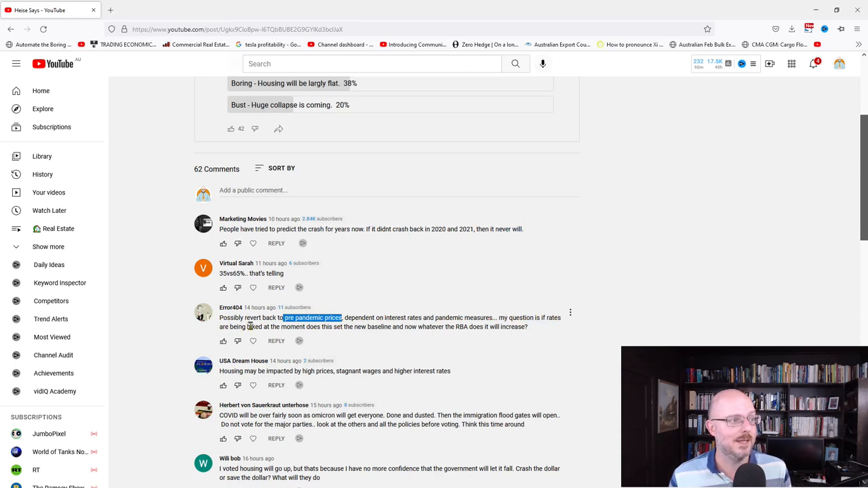
mouse_move(355, 326)
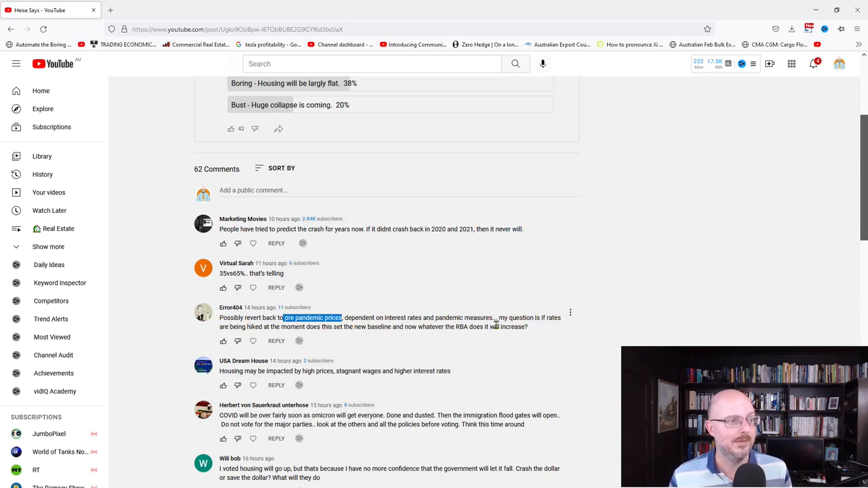
left_click_drag(341, 317, 527, 326)
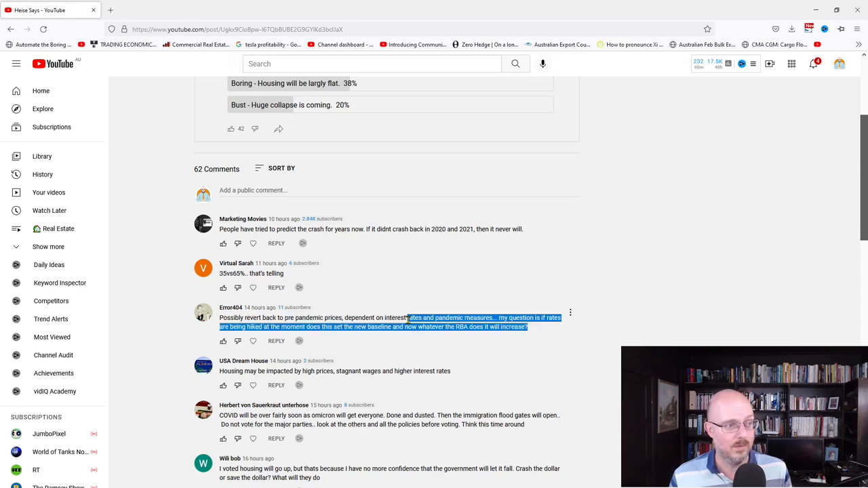
mouse_move(398, 317)
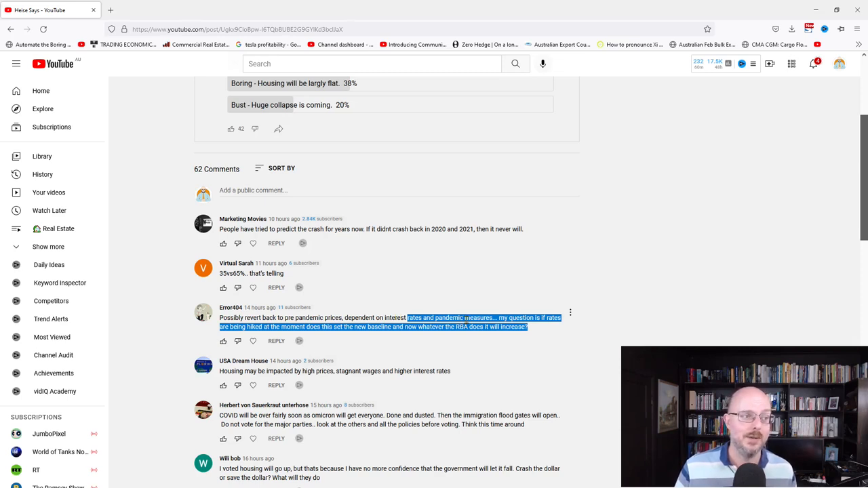
mouse_move(463, 320)
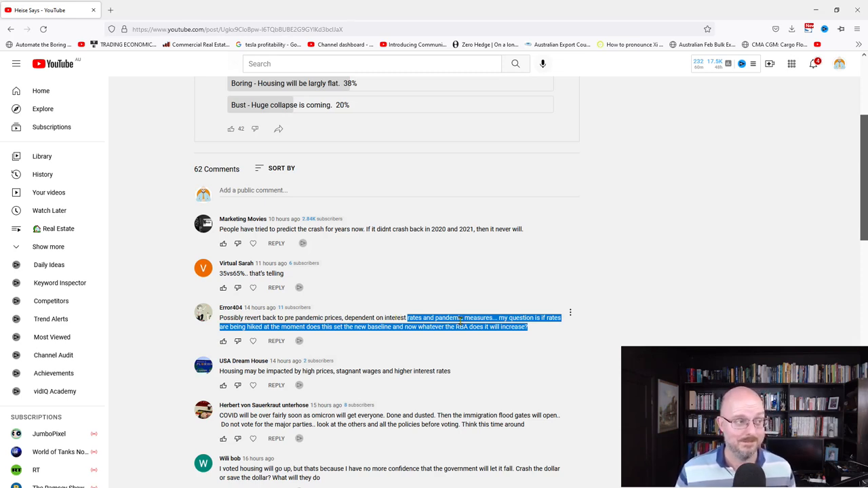
mouse_move(304, 412)
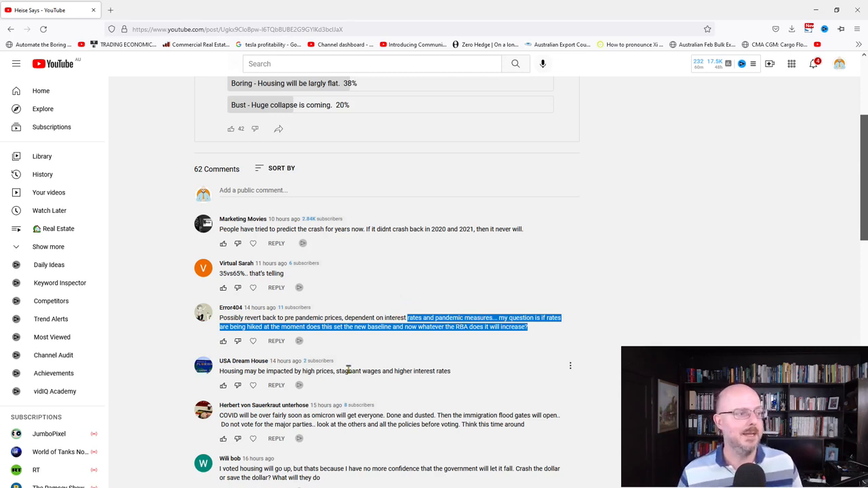
- Scroll through later comments down to the one claiming hedge funds control housing
scroll("down", 3)
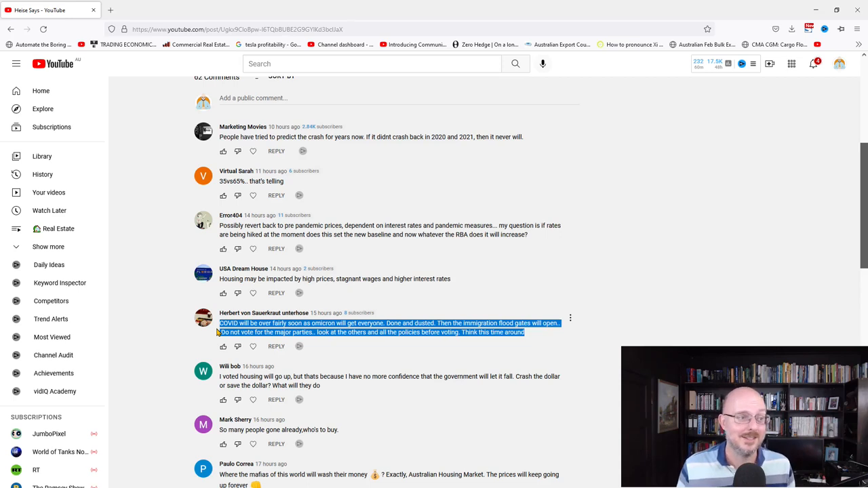
mouse_move(297, 374)
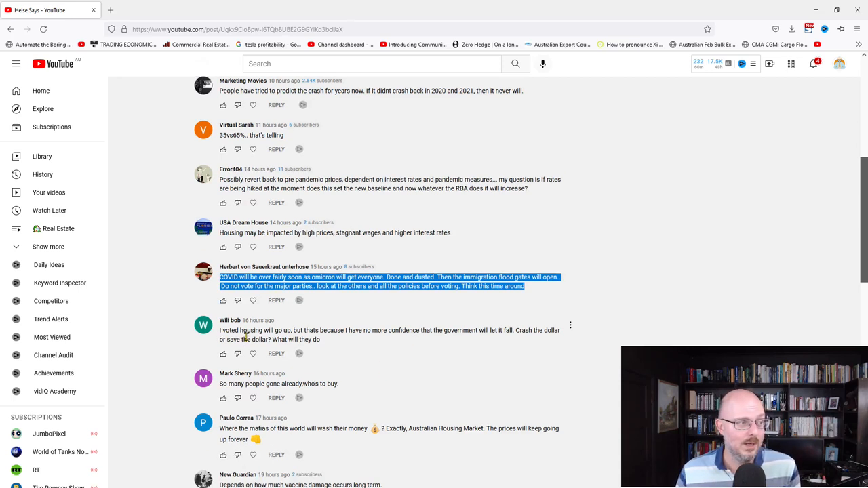
mouse_move(326, 339)
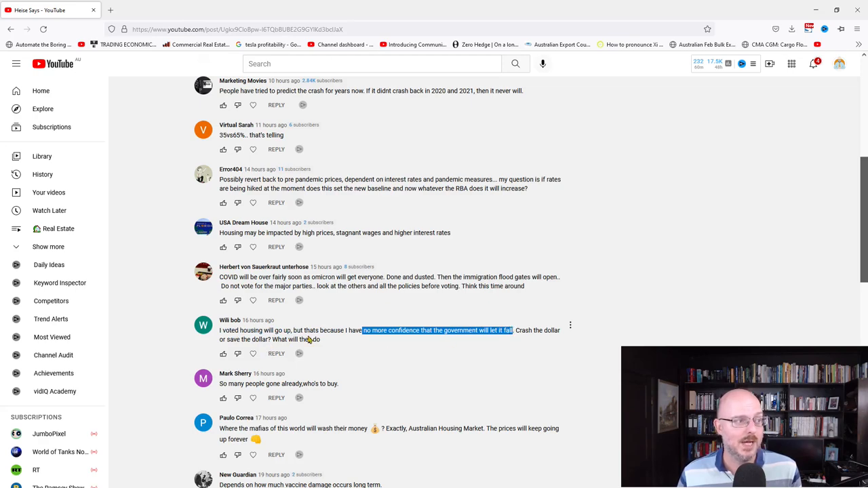
scroll("down", 3)
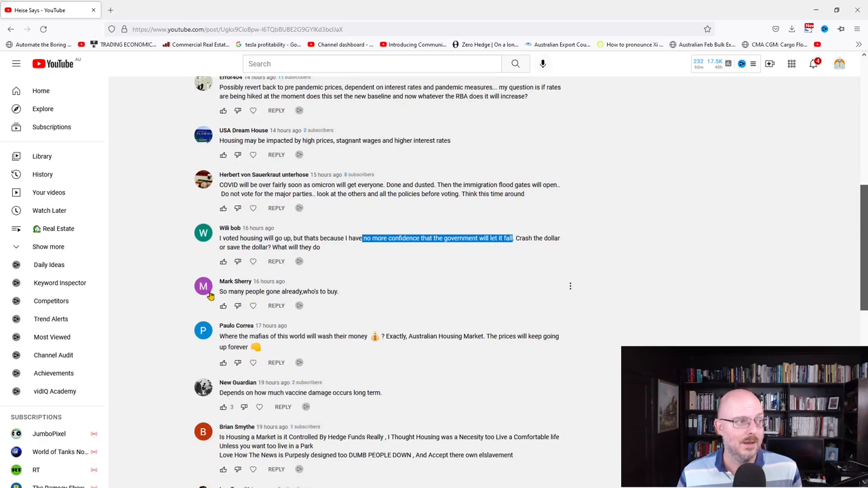
mouse_move(274, 301)
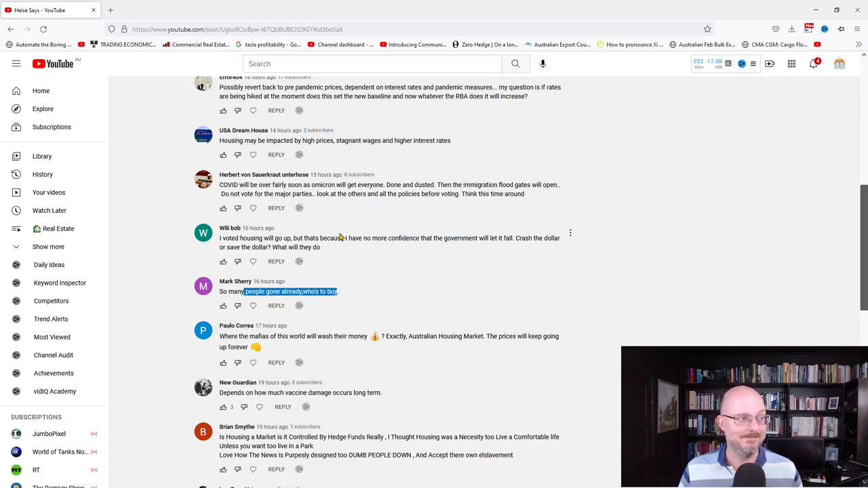
mouse_move(217, 336)
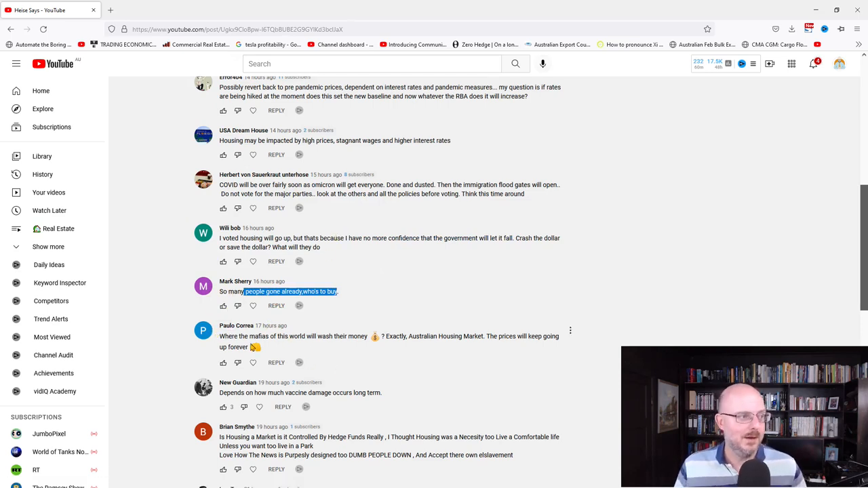
mouse_move(375, 342)
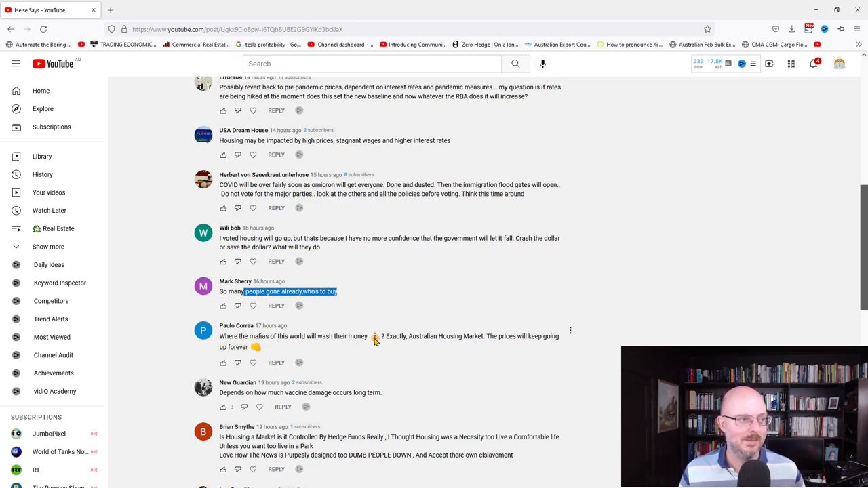
mouse_move(374, 348)
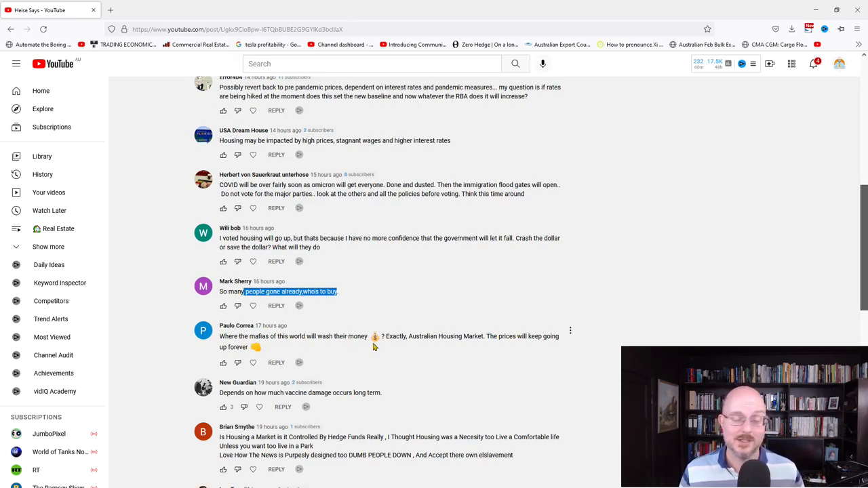
scroll("down", 3)
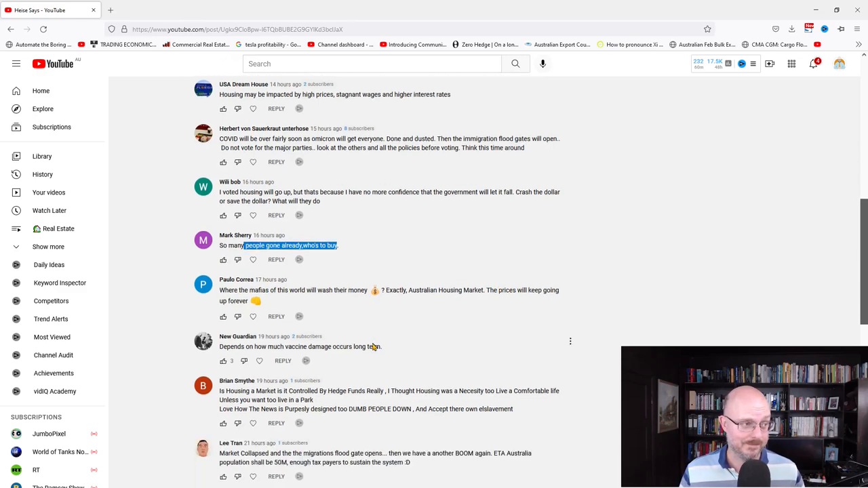
mouse_move(237, 317)
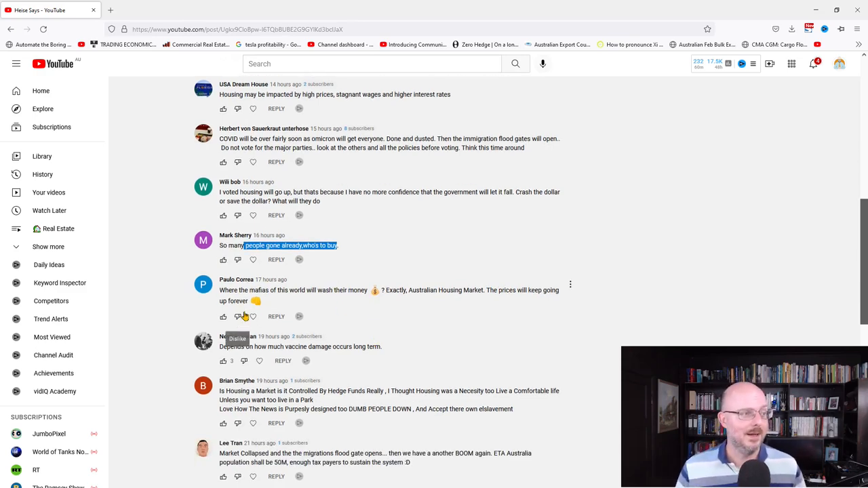
mouse_move(258, 347)
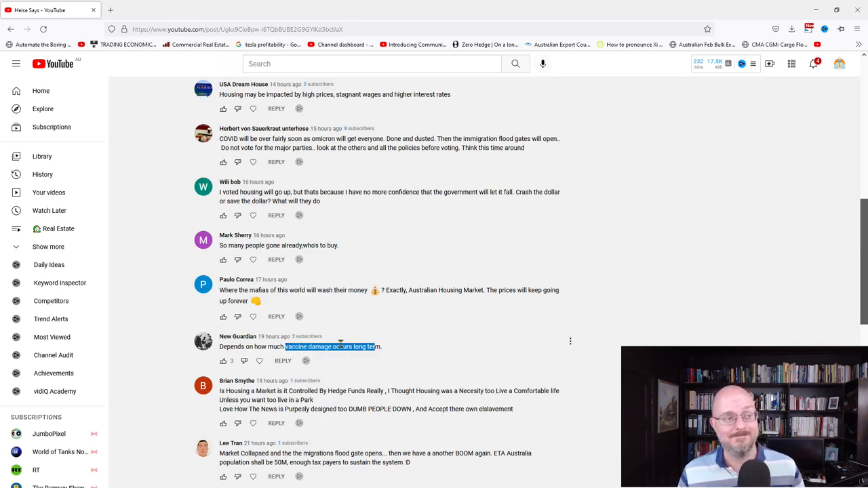
scroll("down", 3)
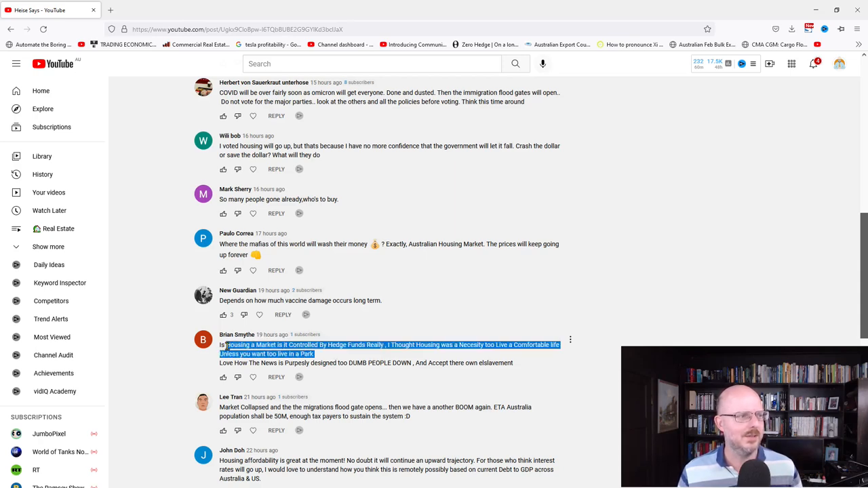
- Scroll past the 'tax payers sustain the system' and 'go upward' comments to later ones
scroll("down", 3)
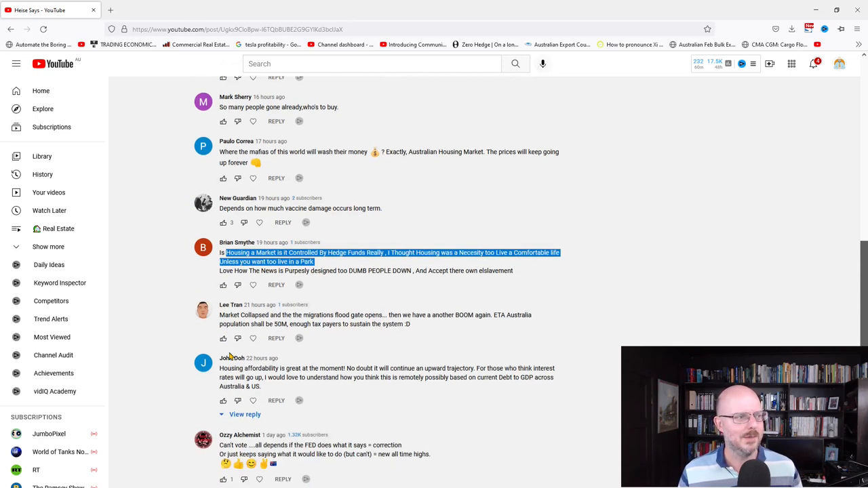
mouse_move(292, 324)
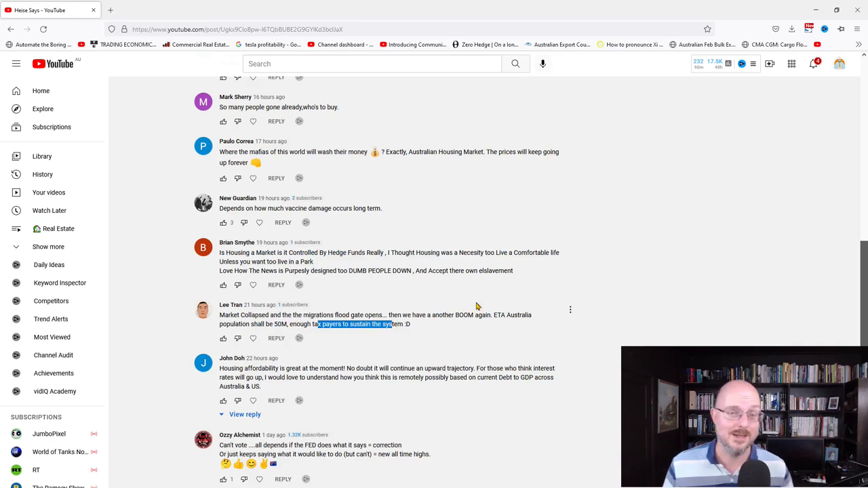
mouse_move(406, 255)
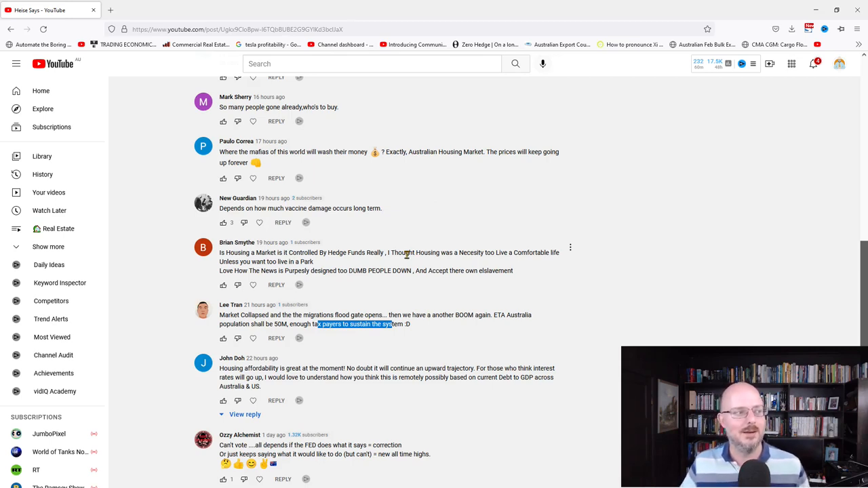
mouse_move(334, 297)
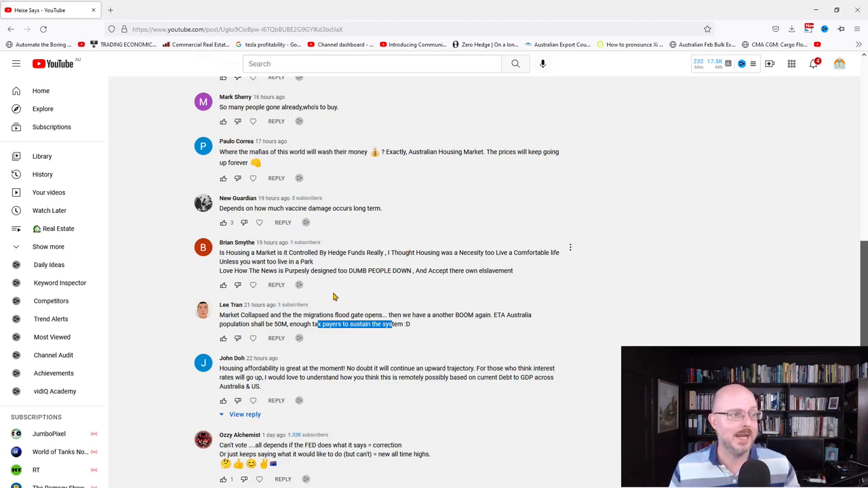
mouse_move(336, 368)
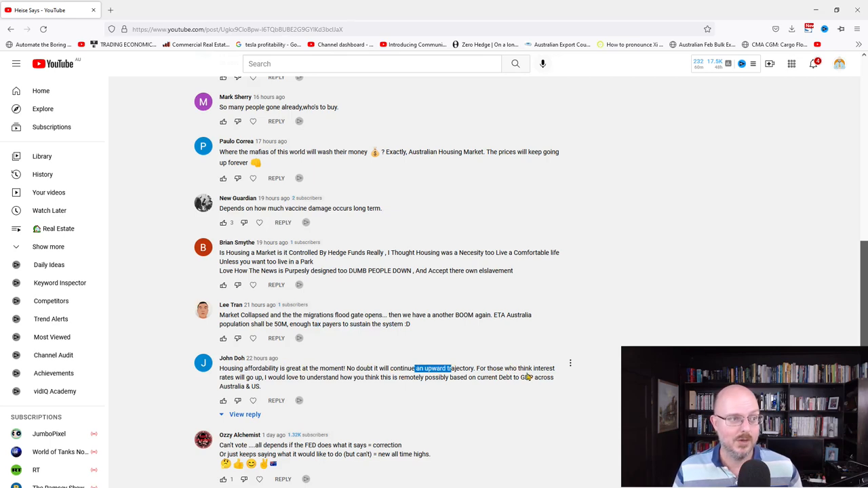
mouse_move(296, 385)
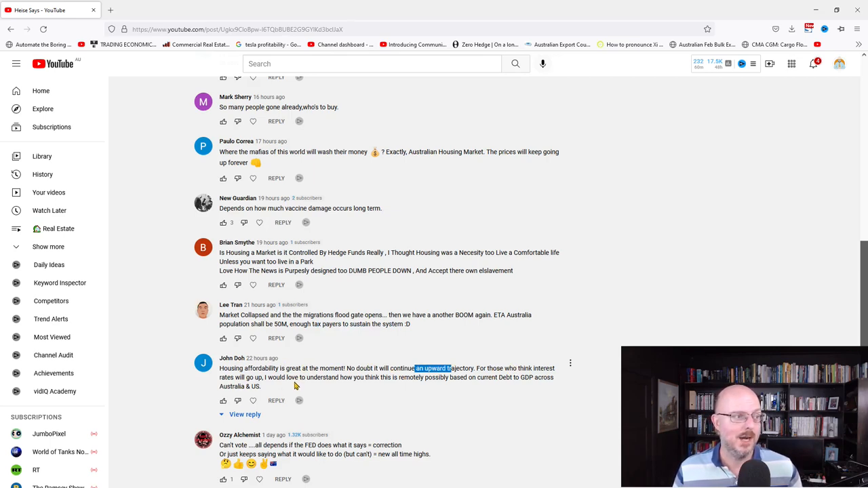
mouse_move(491, 380)
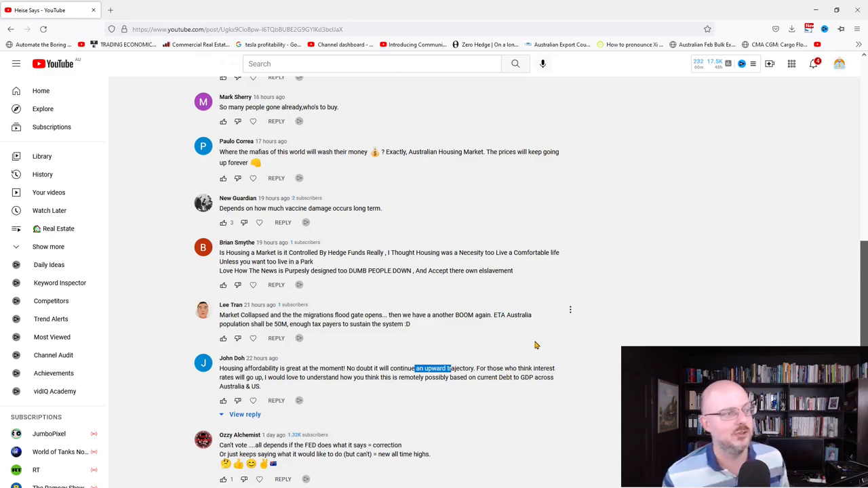
scroll("down", 3)
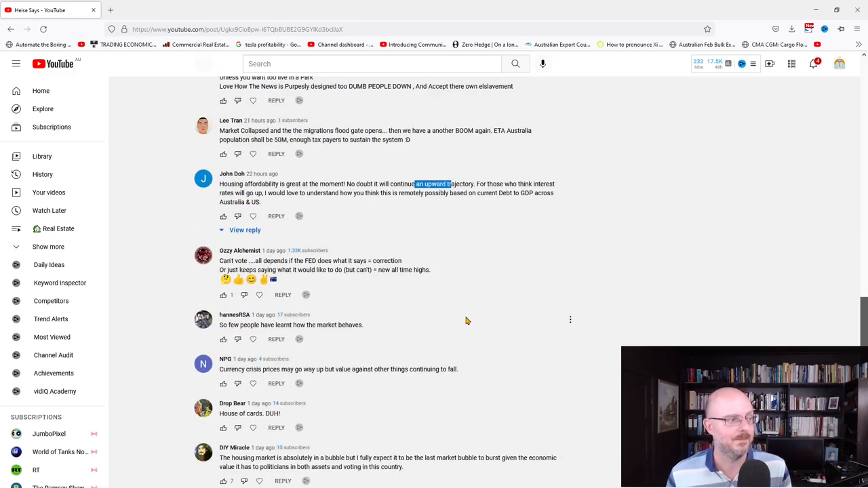
mouse_move(266, 269)
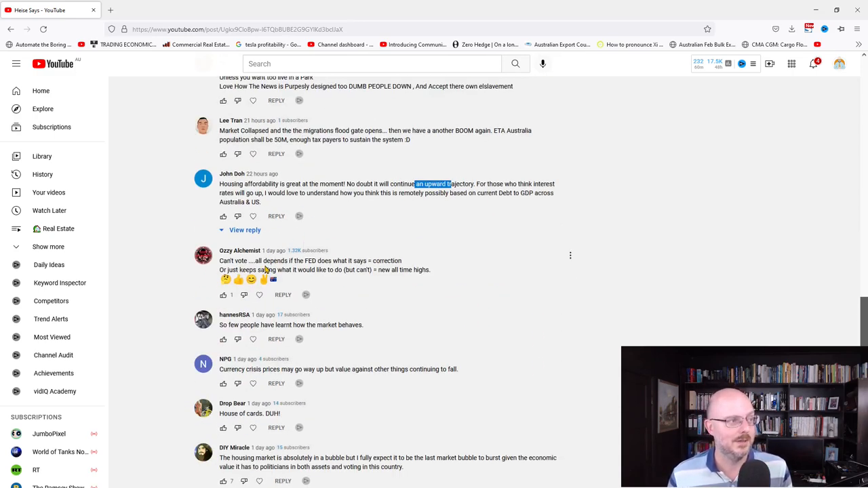
mouse_move(324, 270)
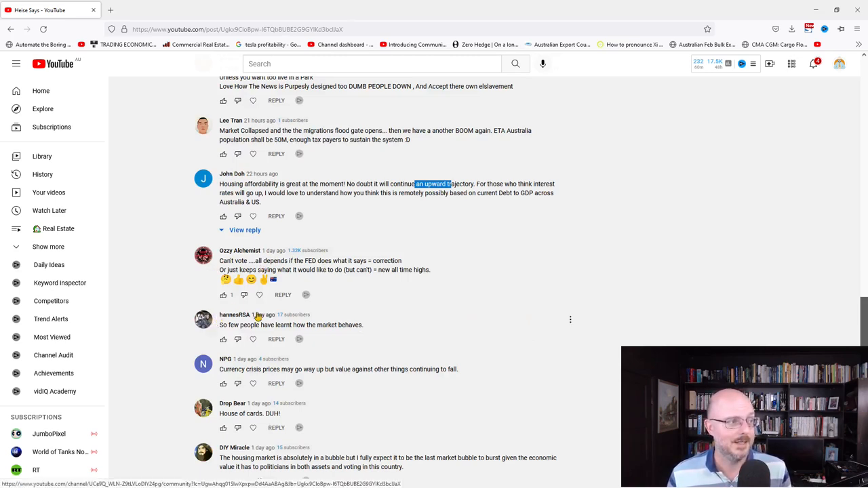
mouse_move(255, 339)
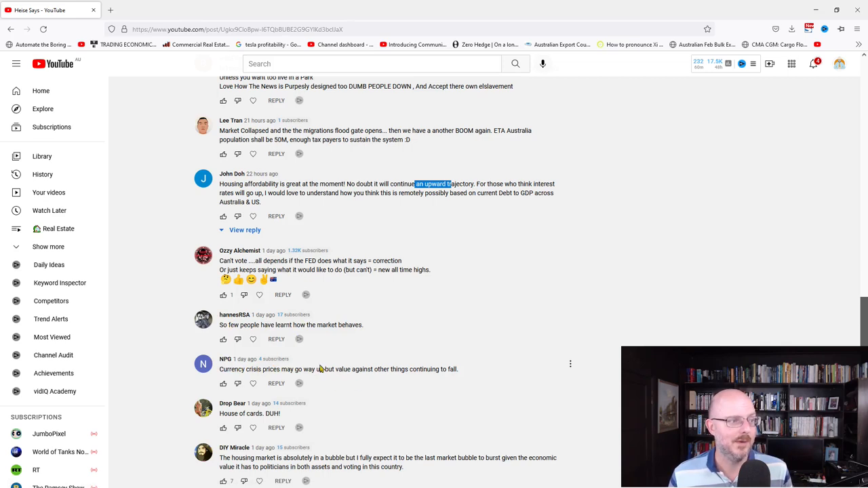
- Highlight the bubble phrase, then the entire 'absolutely in a bubble' comment
scroll("down", 3)
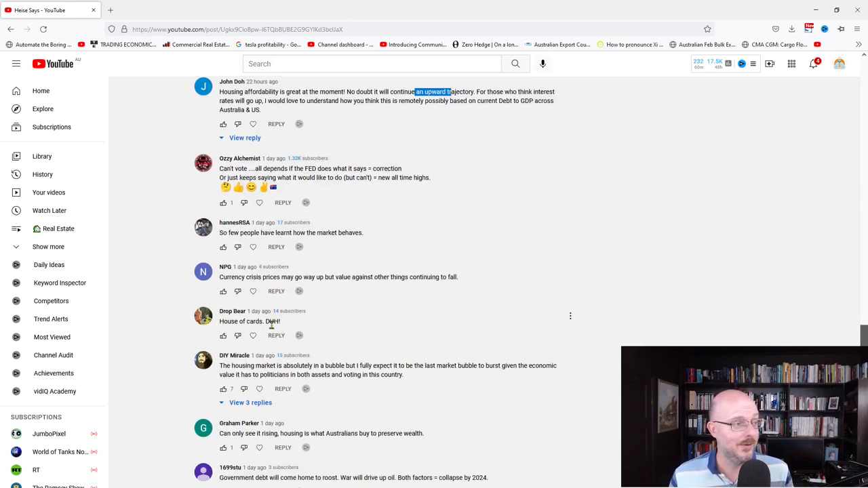
mouse_move(372, 358)
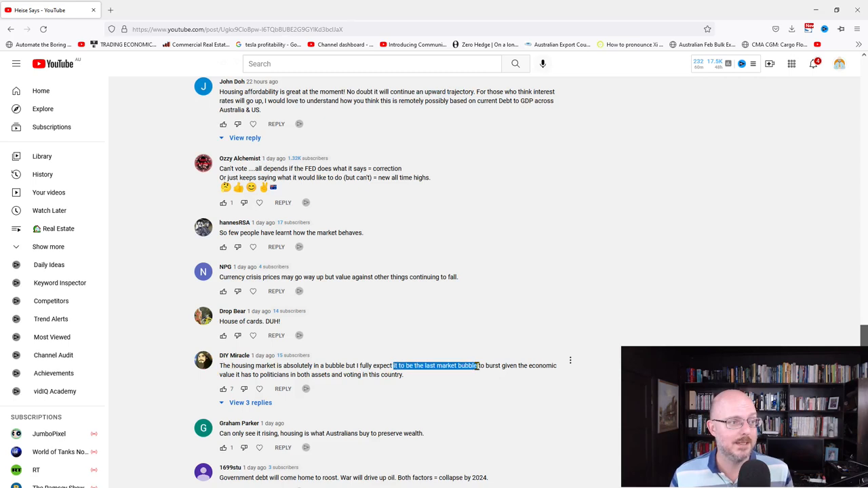
left_click_drag(477, 366, 526, 366)
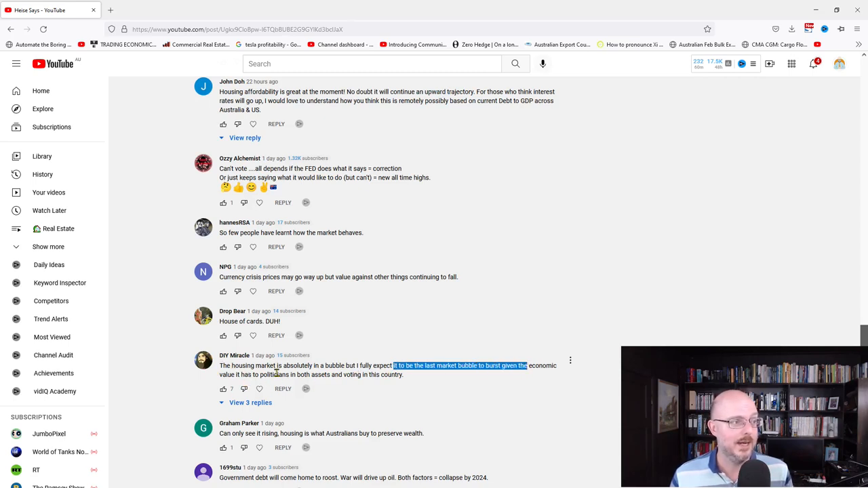
mouse_move(407, 353)
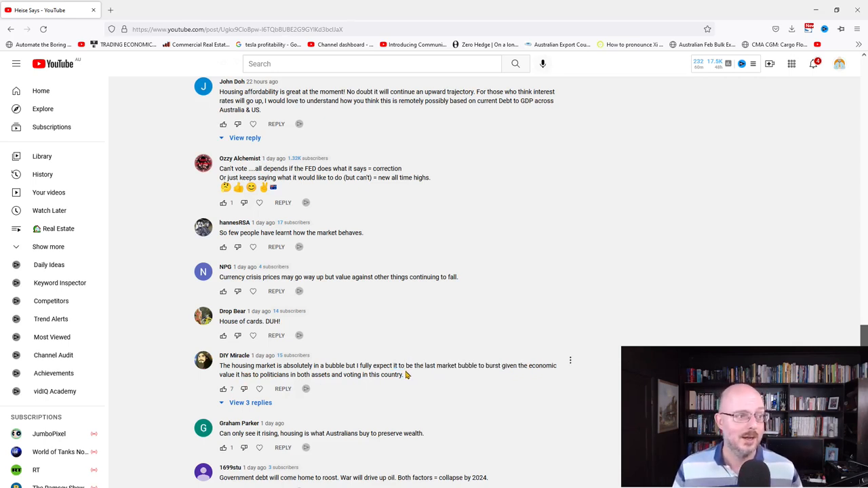
triple_click(387, 367)
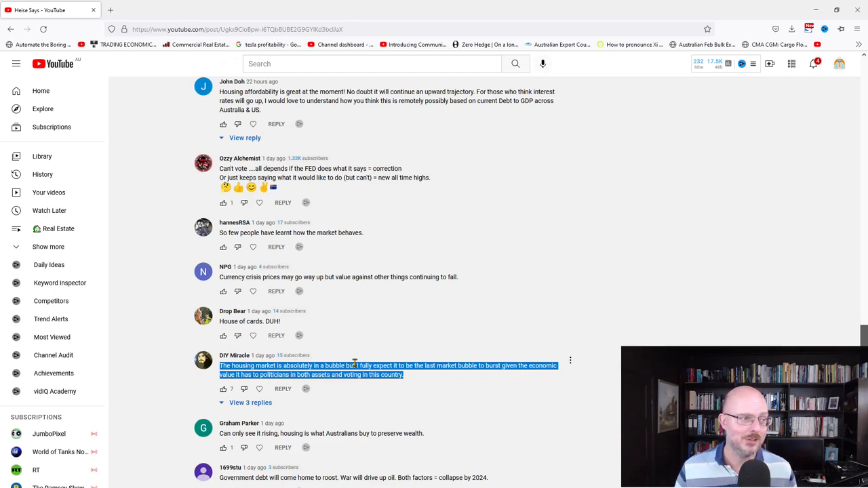
scroll("down", 3)
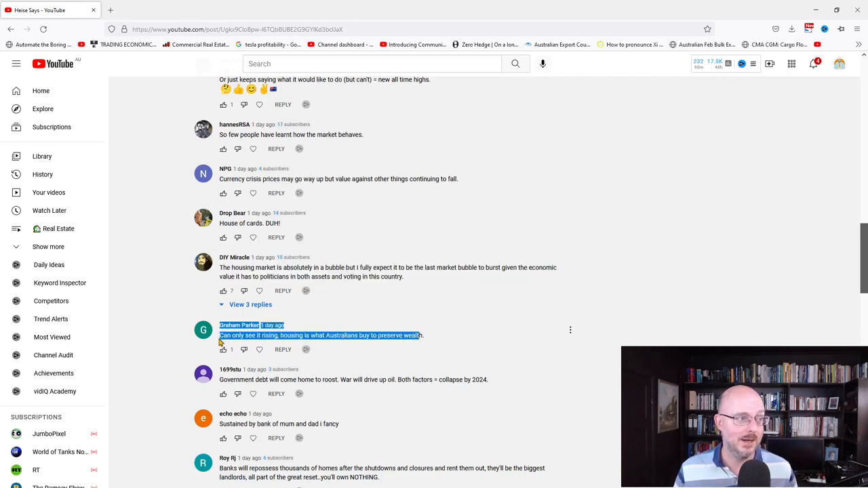
- Clear the old selection and highlight the Australians-preserve-wealth comment
left_click(423, 335)
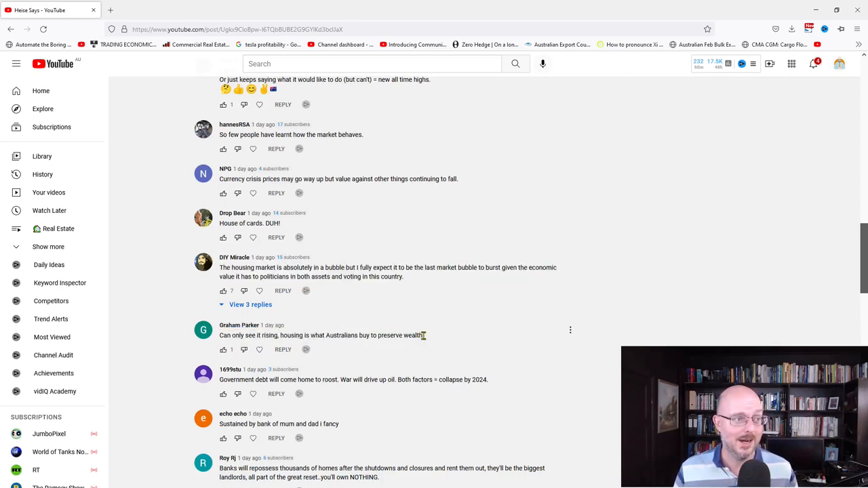
triple_click(323, 335)
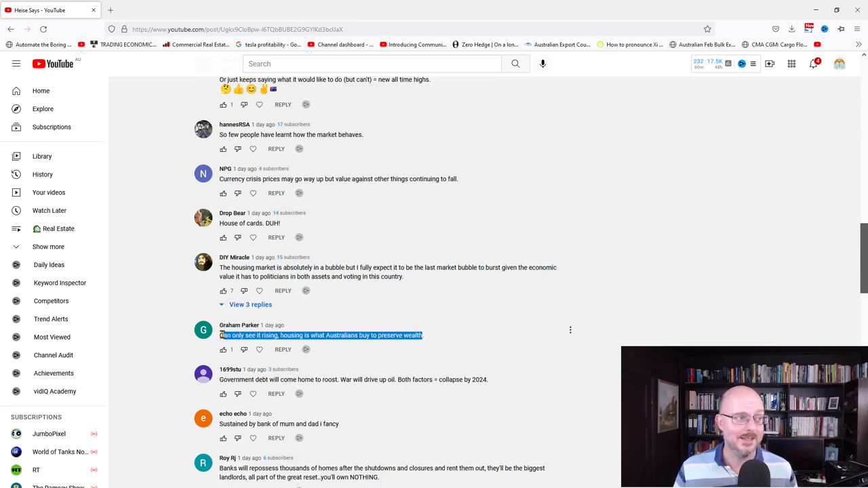
mouse_move(469, 298)
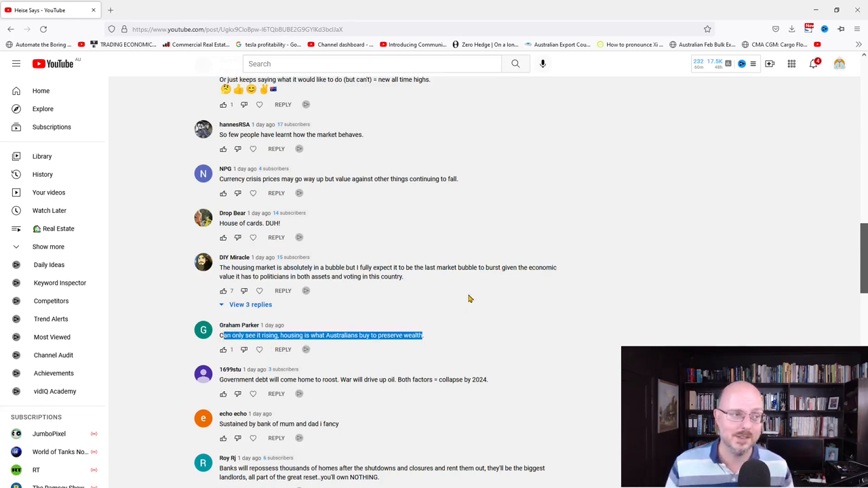
mouse_move(396, 249)
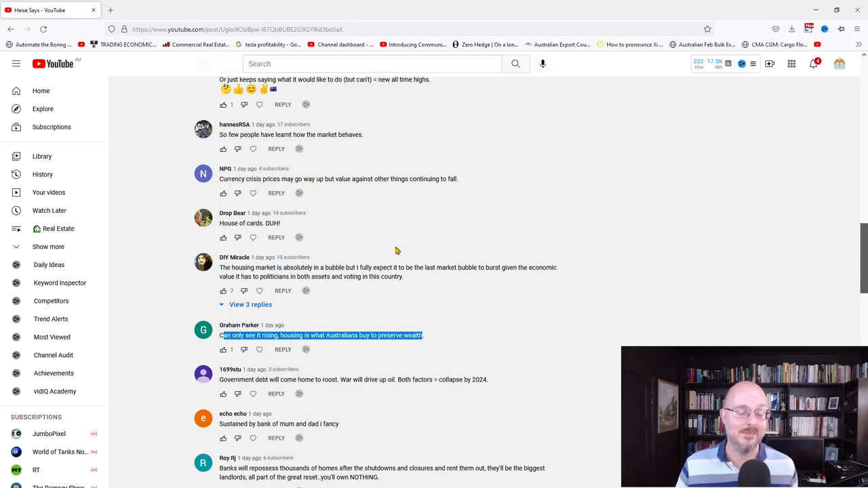
mouse_move(396, 249)
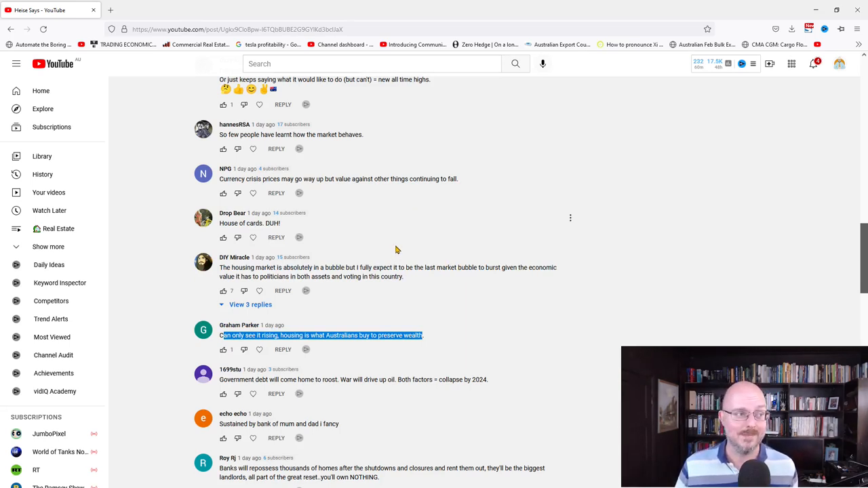
mouse_move(399, 225)
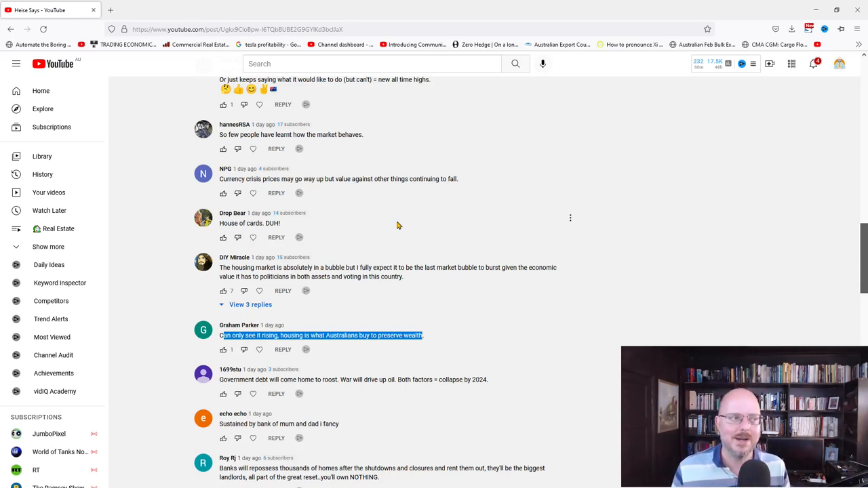
mouse_move(319, 347)
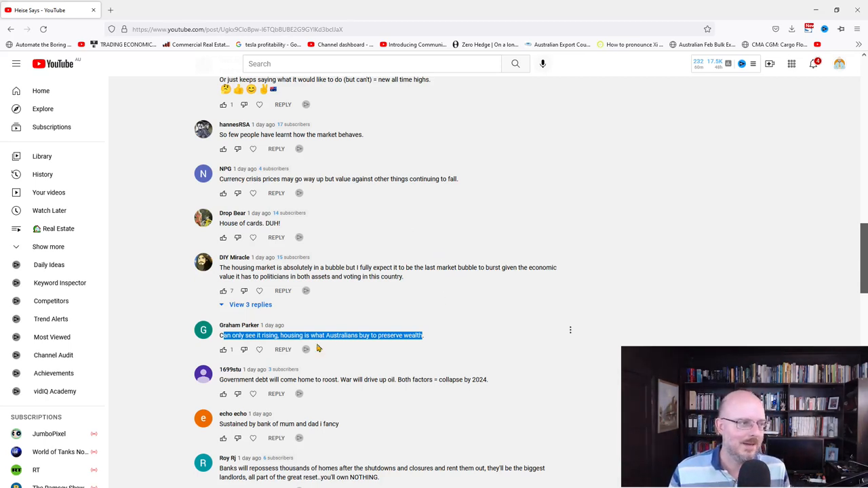
mouse_move(447, 383)
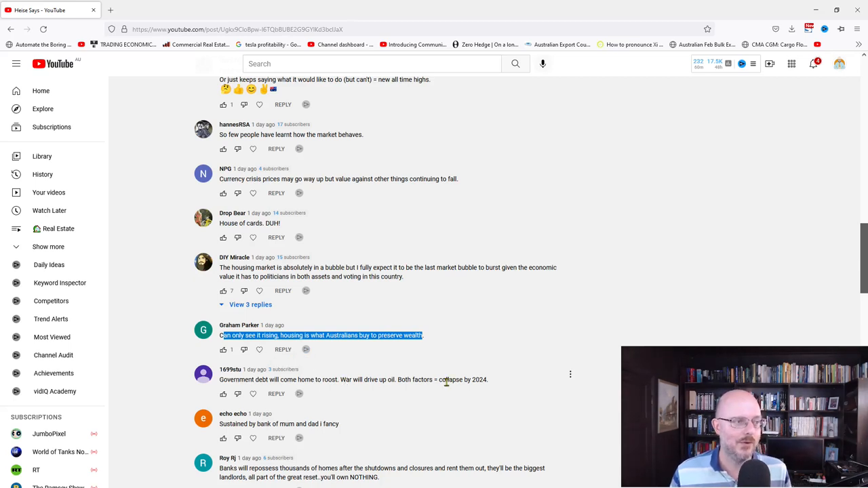
mouse_move(501, 385)
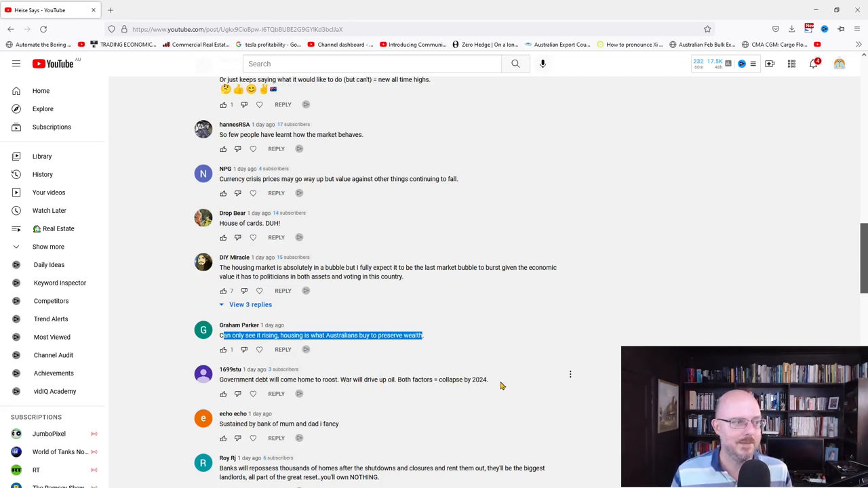
- Highlight the government-debt 2024 collapse comment, then the bank-of-mum-and-dad one
triple_click(352, 379)
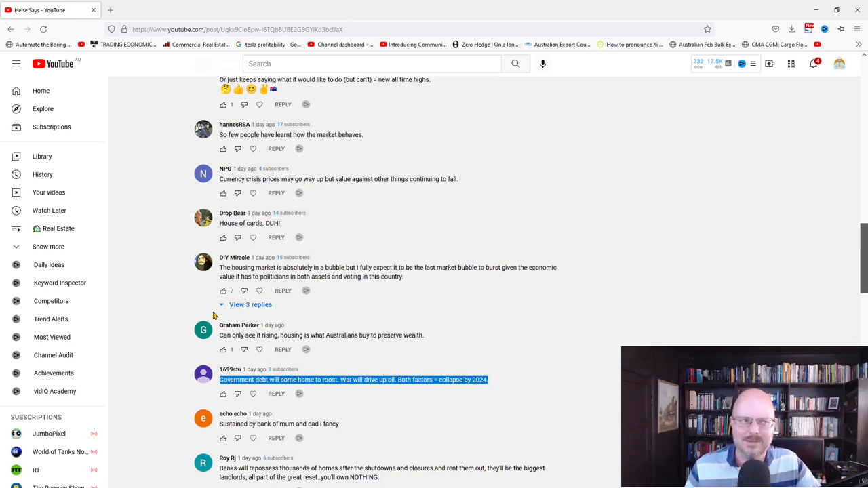
mouse_move(296, 392)
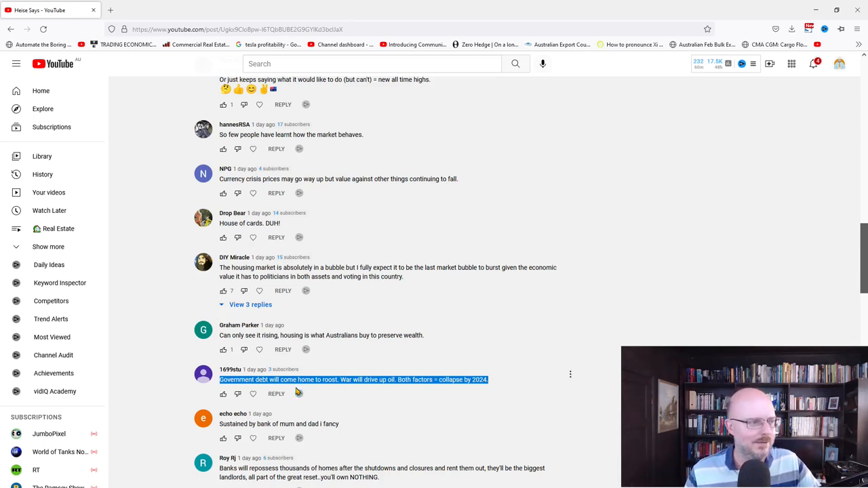
scroll("down", 3)
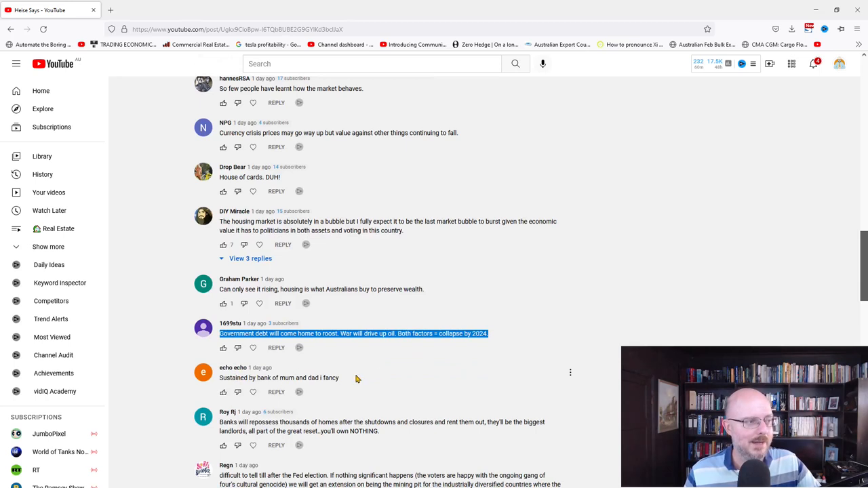
double_click(280, 377)
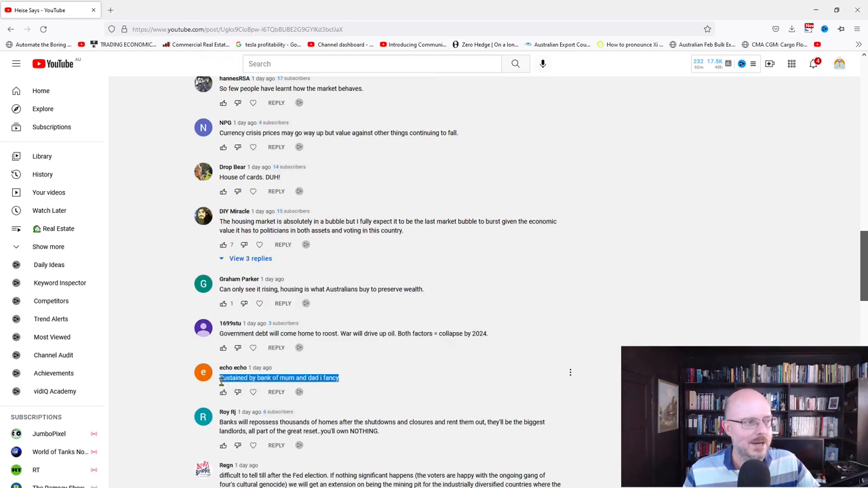
mouse_move(364, 406)
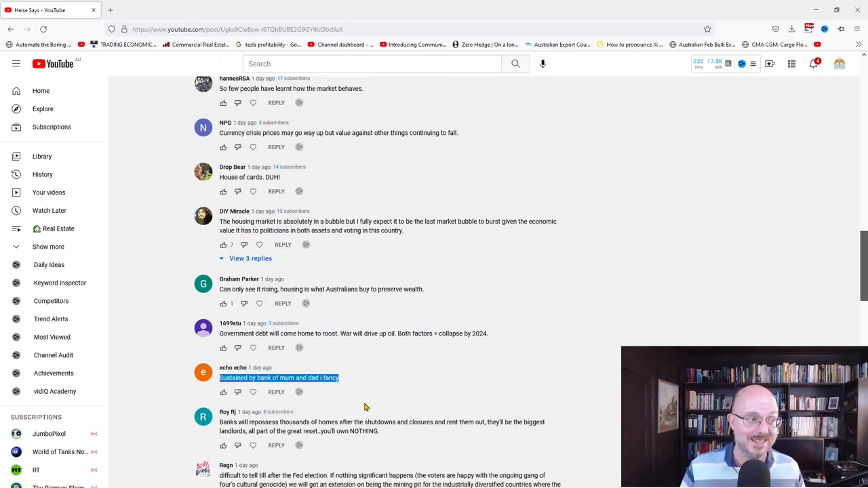
- Select the banks-repossessing-homes comment, then clear it over the next long comment
scroll("down", 3)
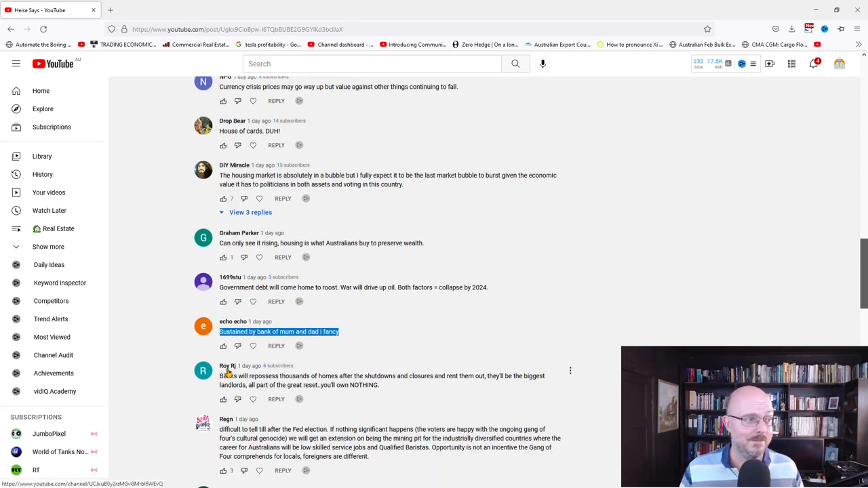
mouse_move(350, 377)
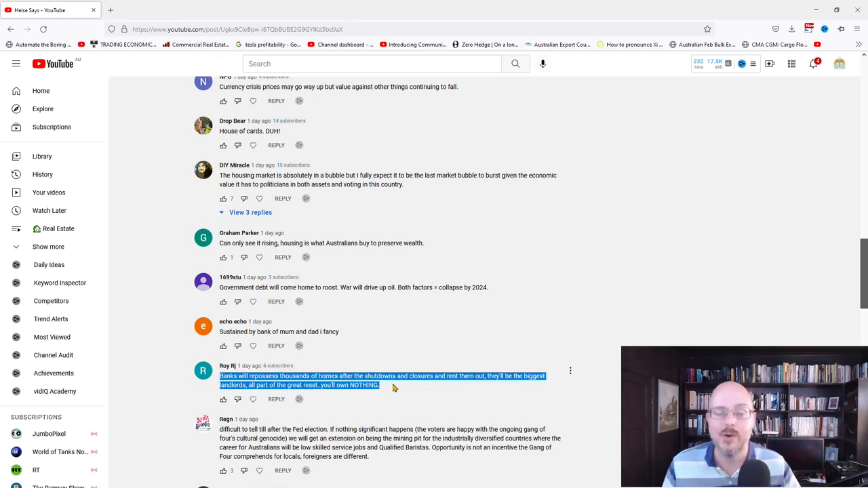
left_click(393, 388)
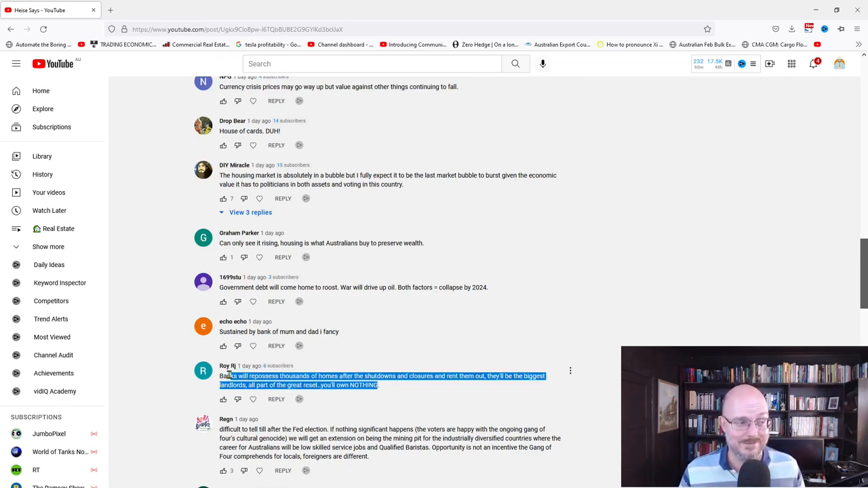
scroll("down", 3)
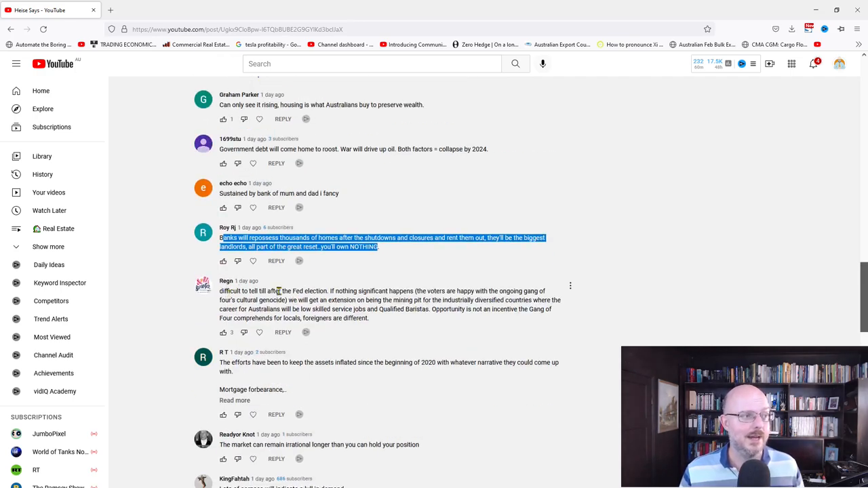
left_click(432, 293)
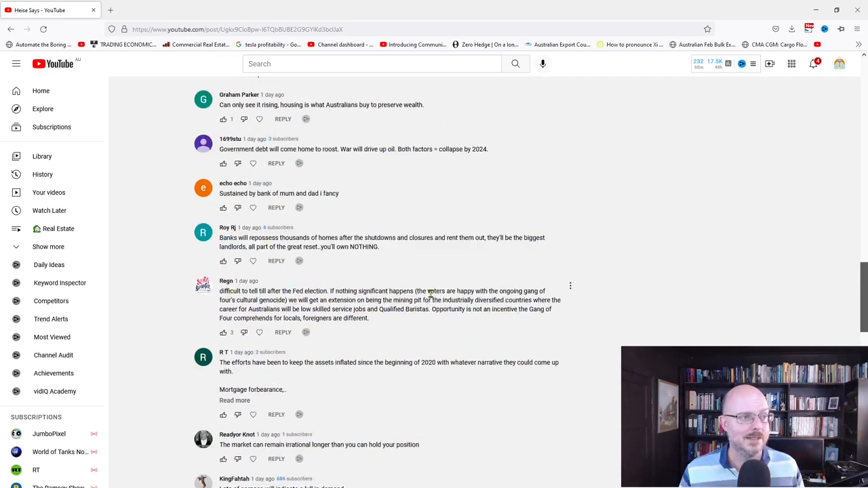
mouse_move(452, 301)
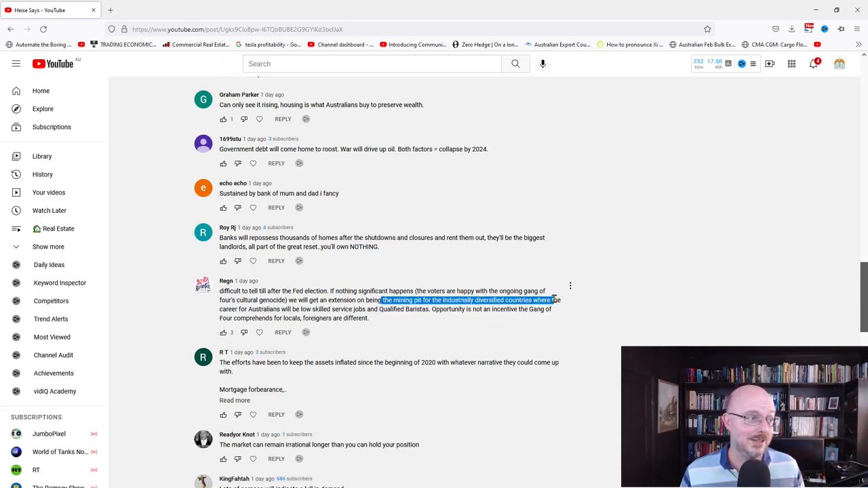
- Highlight '2020' and expand the full inflated-assets comment via Read more
scroll("down", 3)
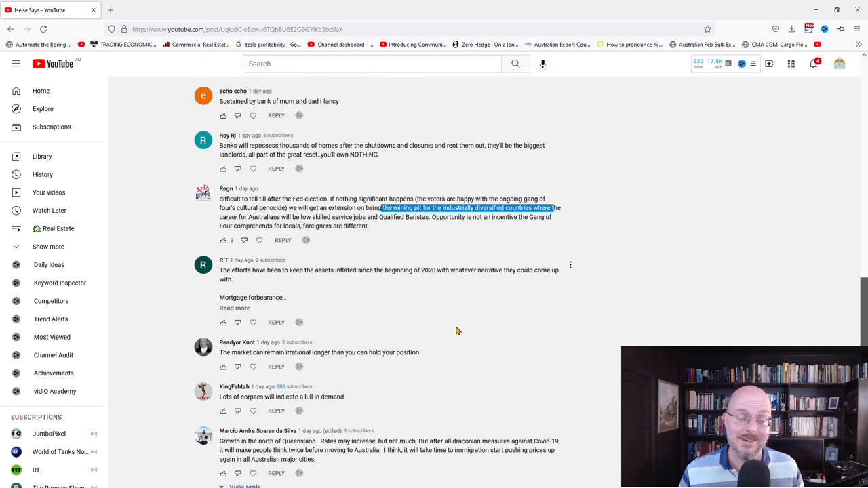
mouse_move(245, 280)
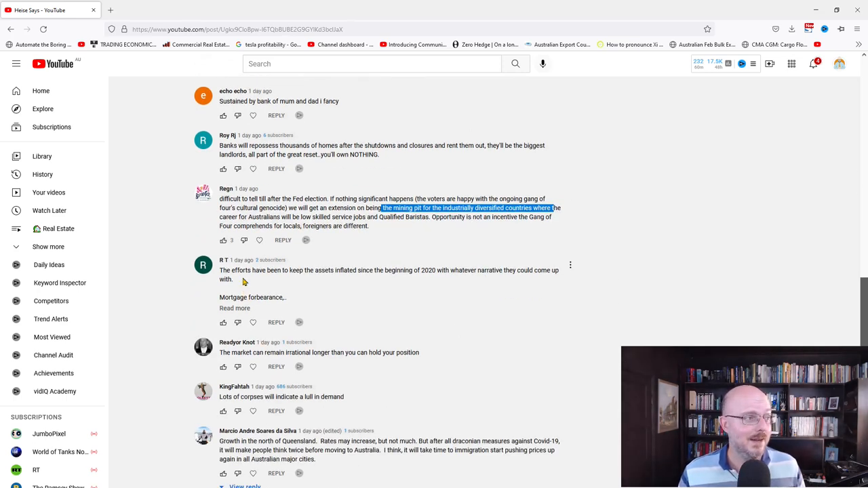
mouse_move(421, 269)
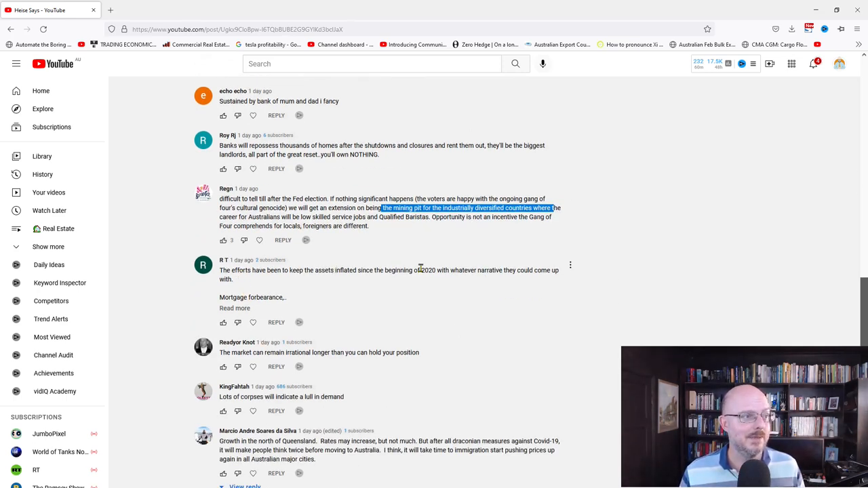
double_click(429, 270)
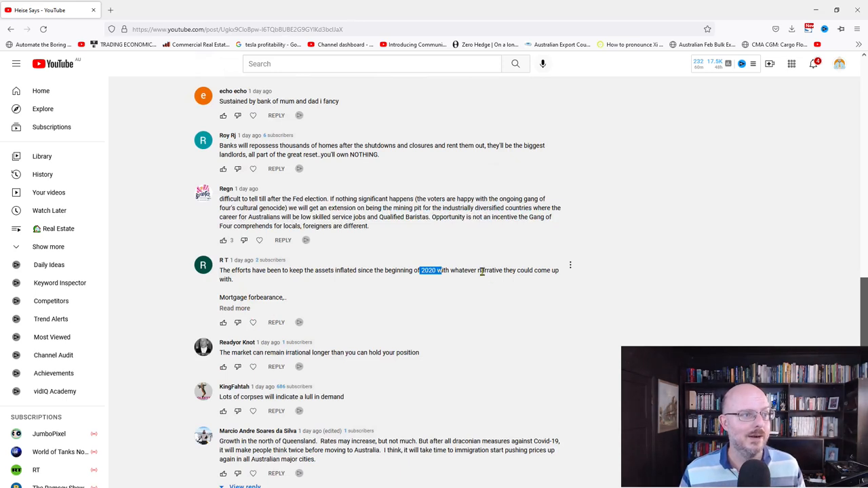
mouse_move(235, 309)
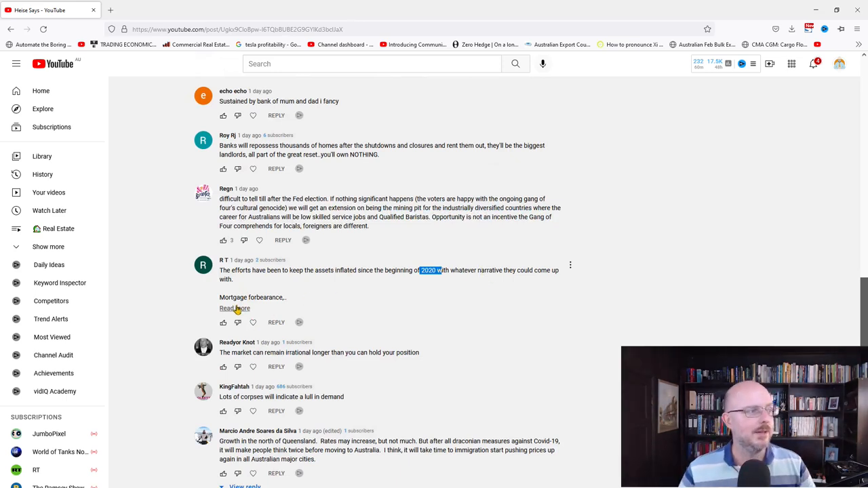
left_click(234, 309)
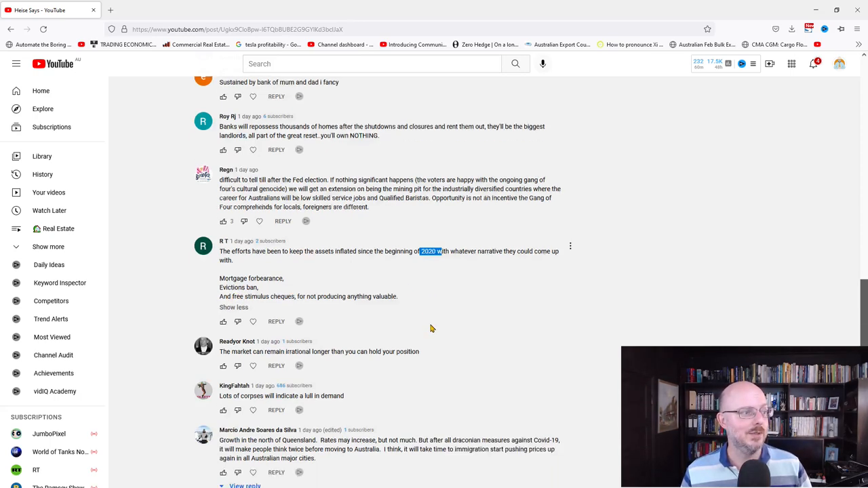
- Highlight the whole comment about markets staying irrational longer than you can hold
scroll("down", 3)
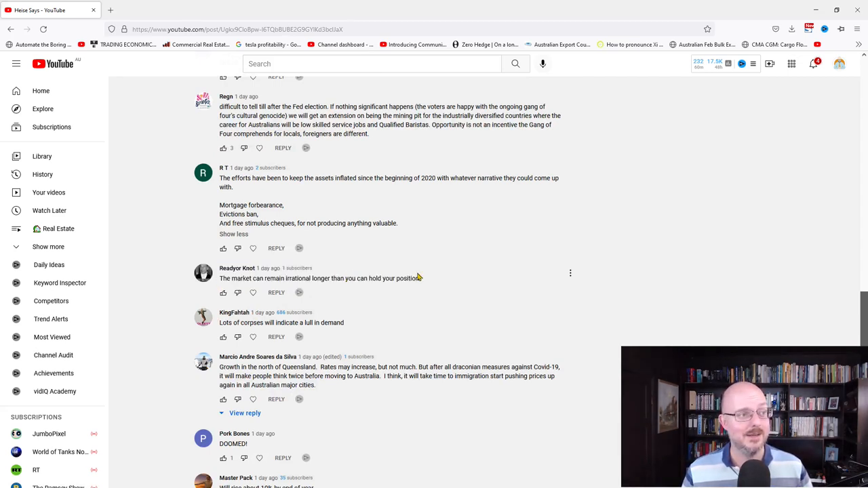
triple_click(320, 278)
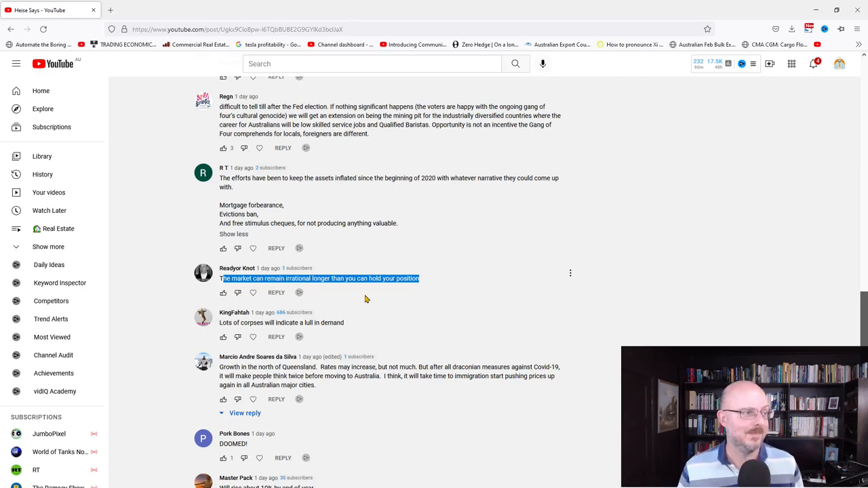
- Highlight the entire 'lull in demand' comment to read it
scroll("down", 3)
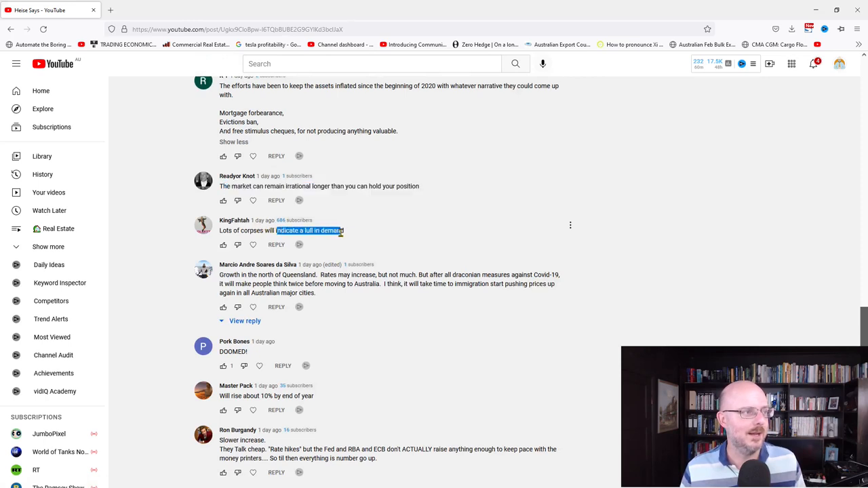
mouse_move(255, 234)
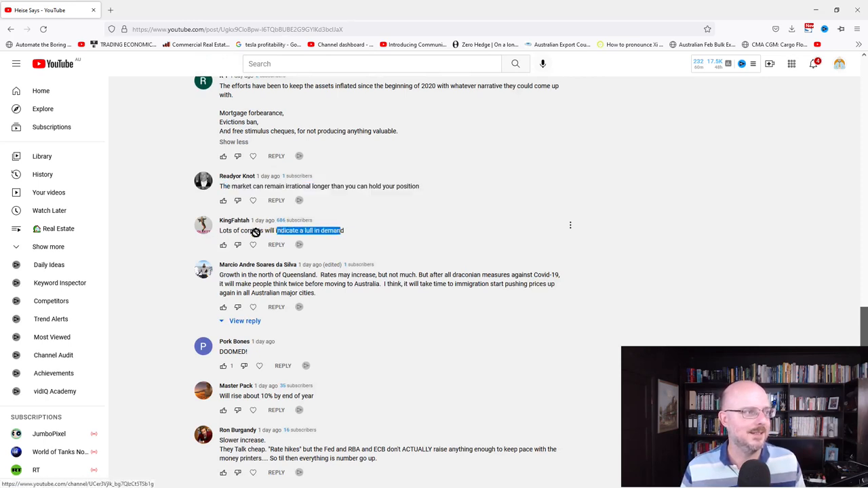
triple_click(282, 231)
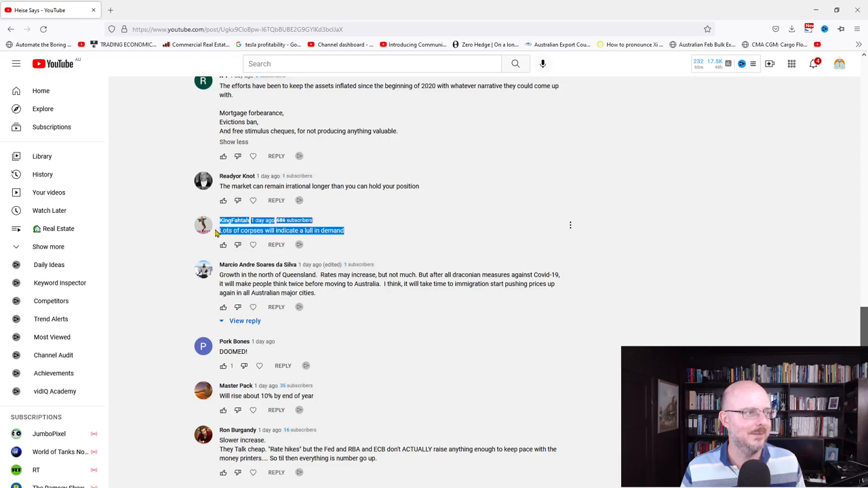
scroll("down", 3)
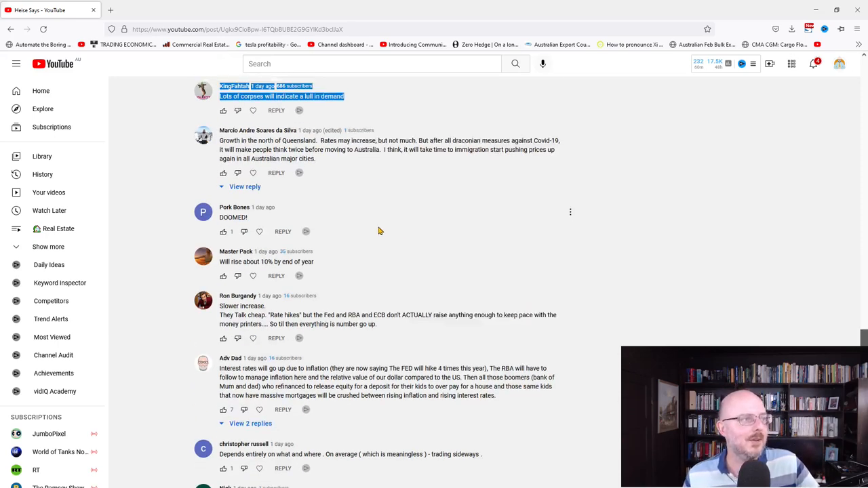
scroll("up", 3)
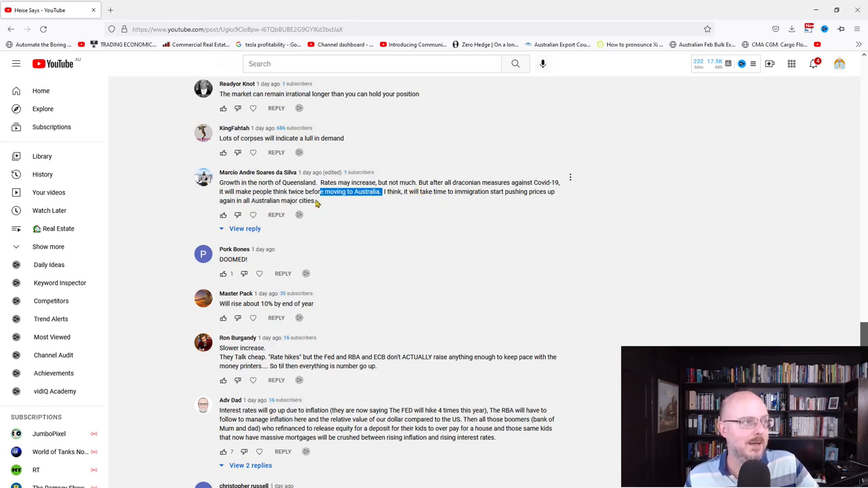
- Highlight the 'moving to Australia' phrase in the Queensland immigration comment, then clear it
left_click_drag(380, 192, 315, 201)
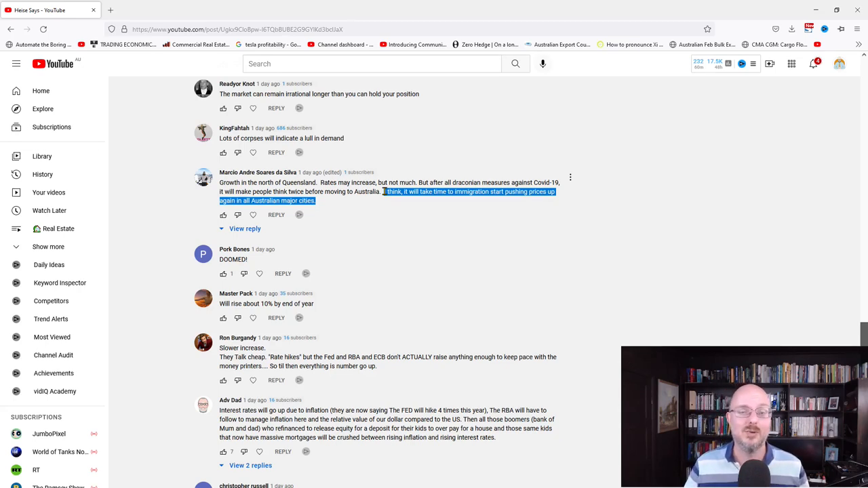
left_click(410, 197)
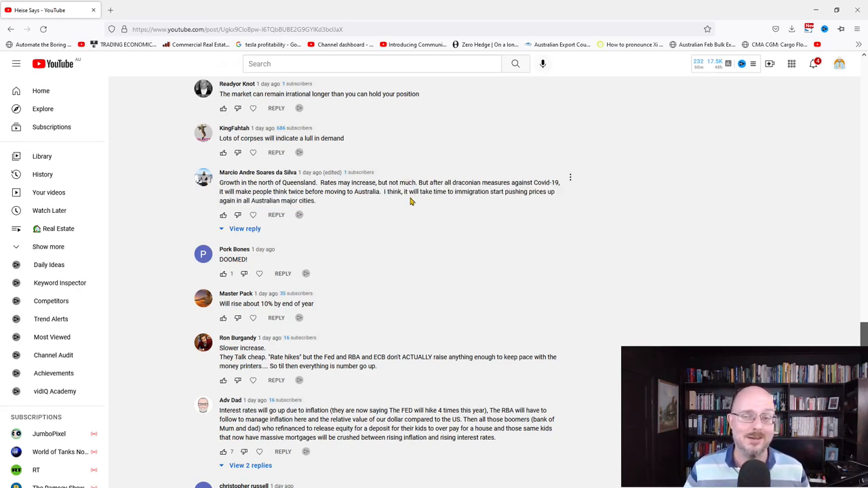
mouse_move(328, 217)
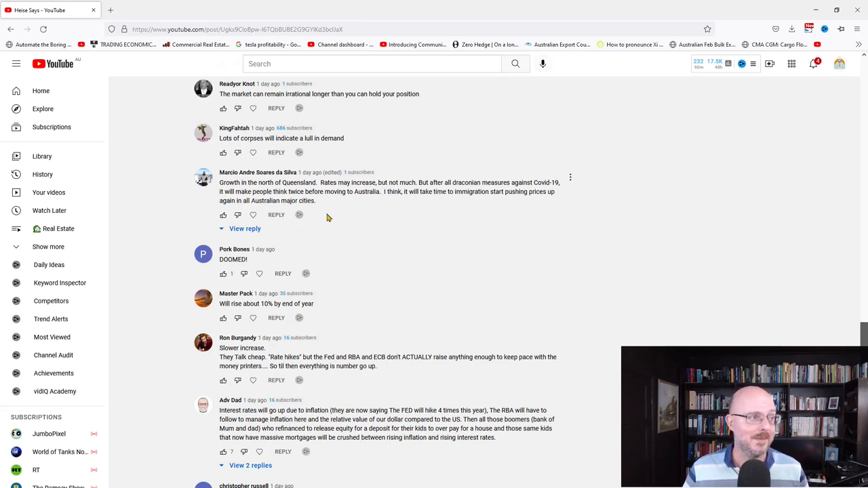
scroll("down", 3)
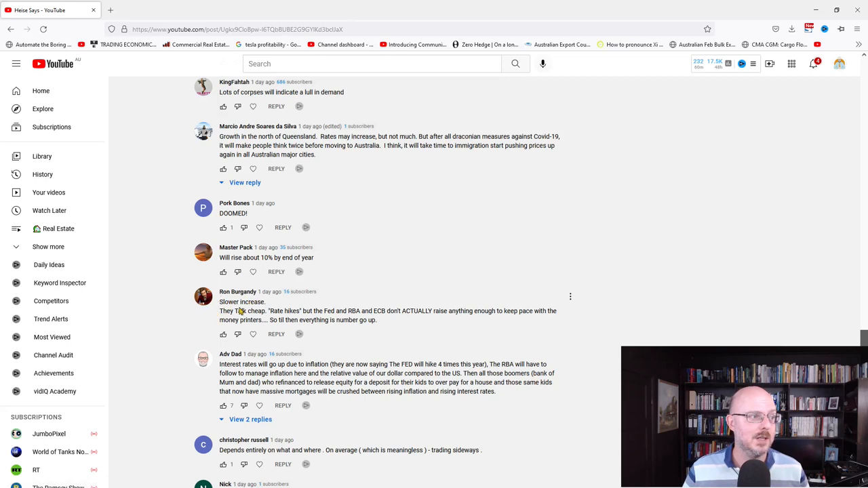
left_click_drag(220, 291, 269, 311)
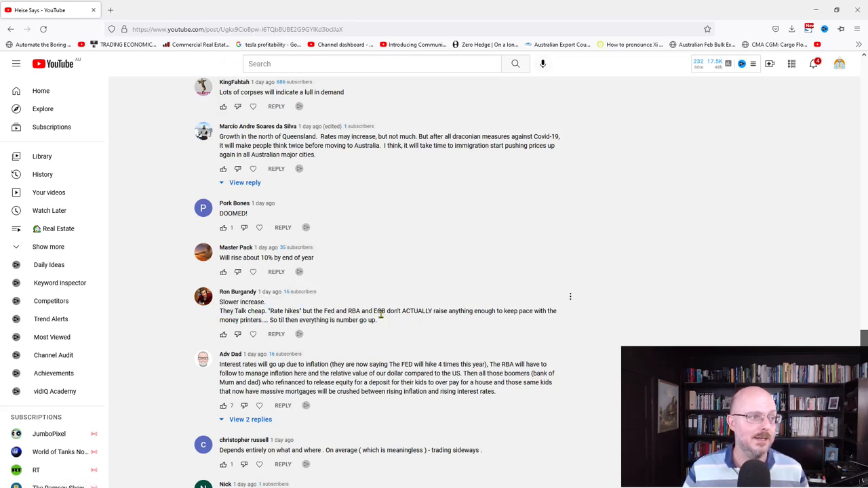
mouse_move(482, 323)
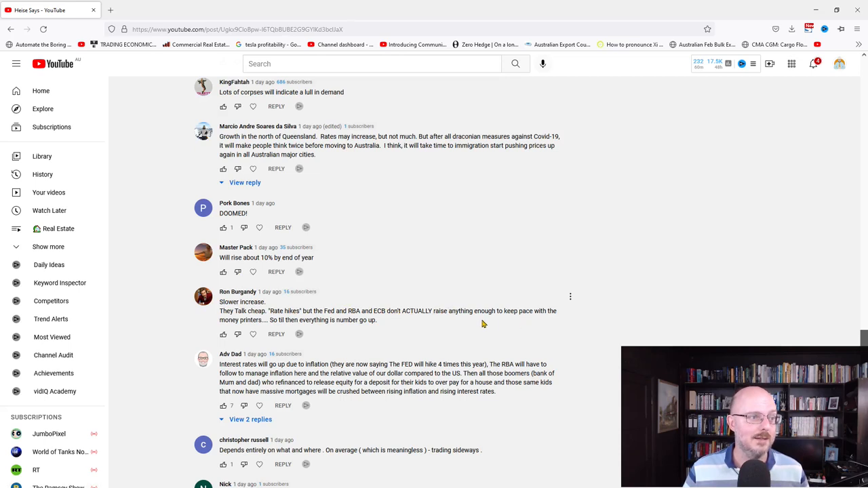
mouse_move(402, 325)
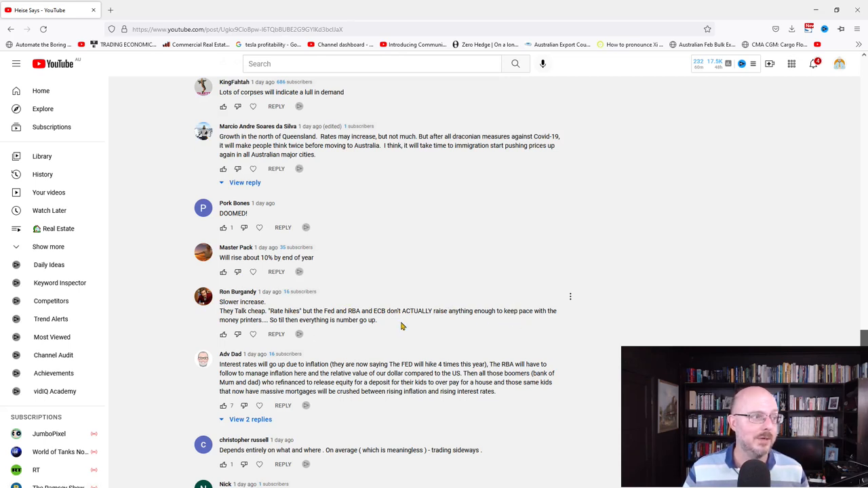
mouse_move(391, 324)
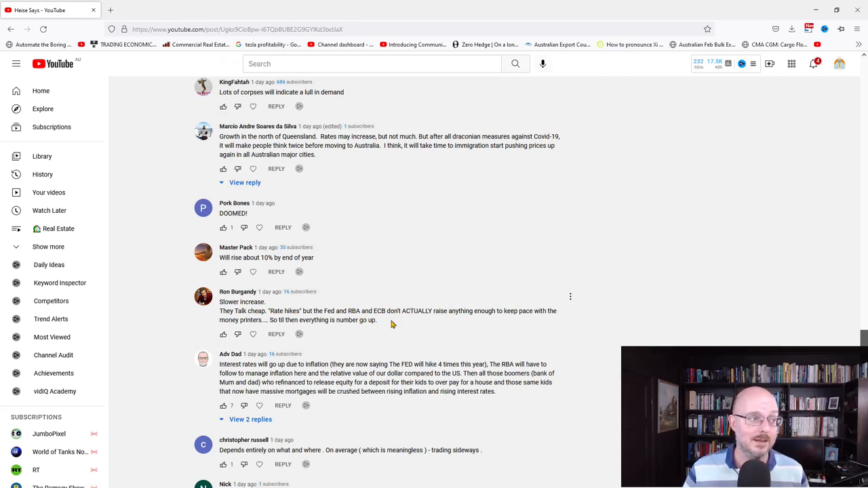
- Highlight the refinancing and kids-crushed-by-massive-mortgages sentences in the interest-rates comment
scroll("down", 3)
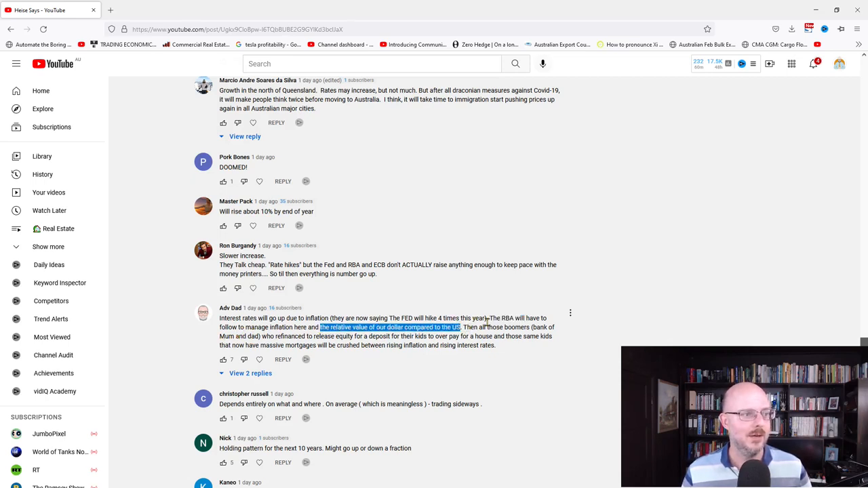
left_click(264, 336)
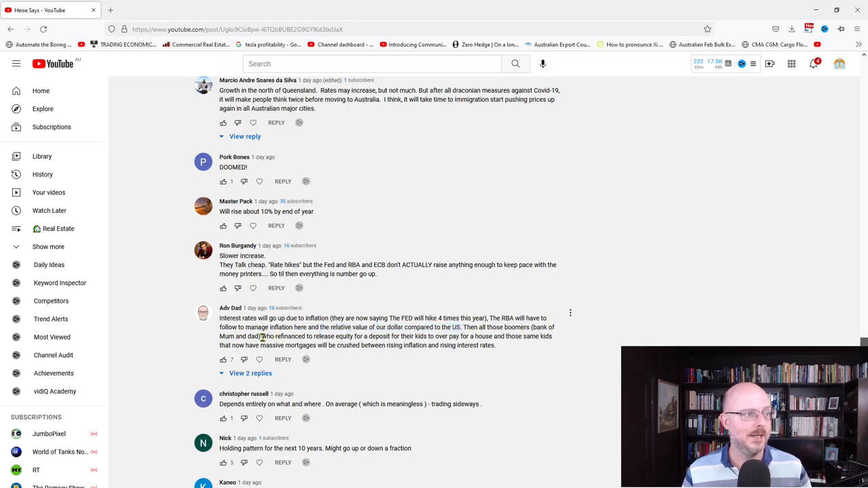
left_click_drag(260, 336, 404, 337)
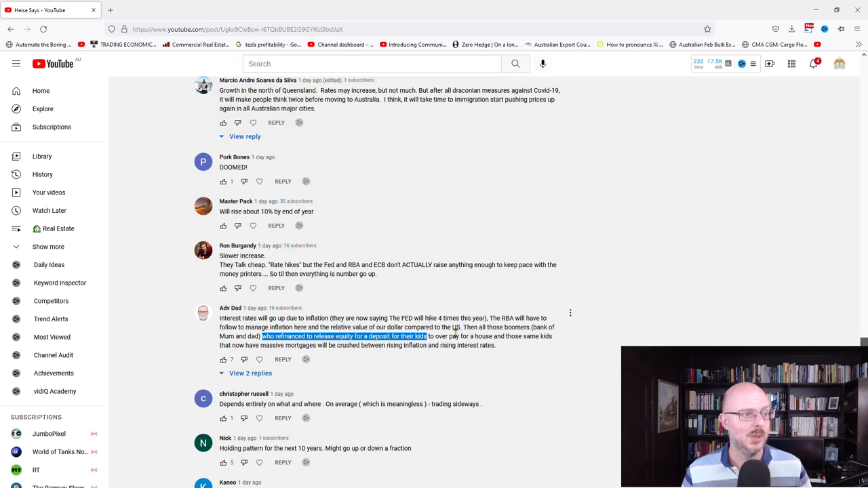
mouse_move(415, 354)
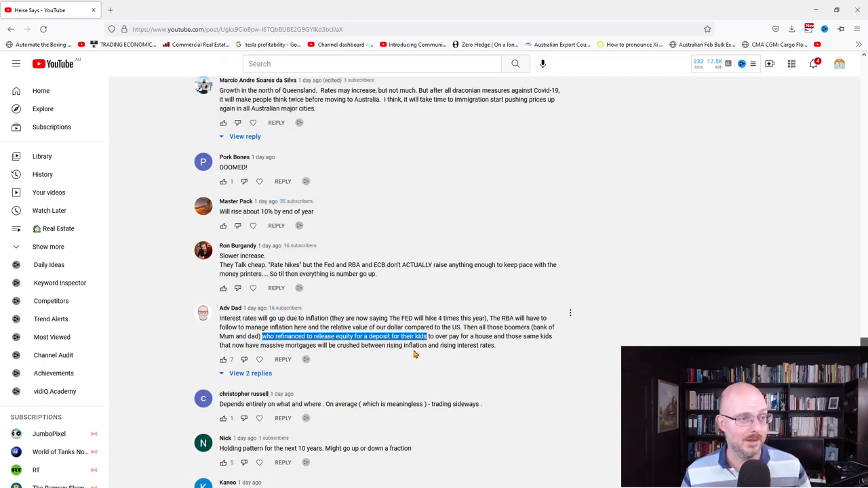
mouse_move(356, 346)
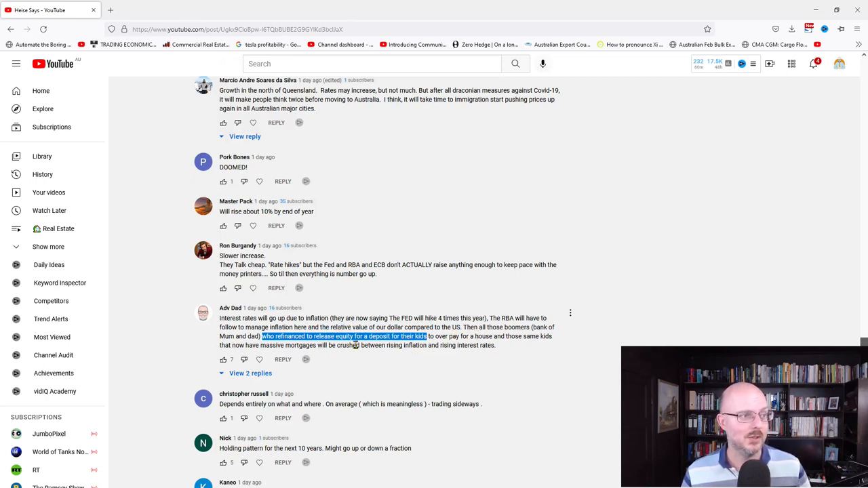
left_click_drag(260, 336, 495, 346)
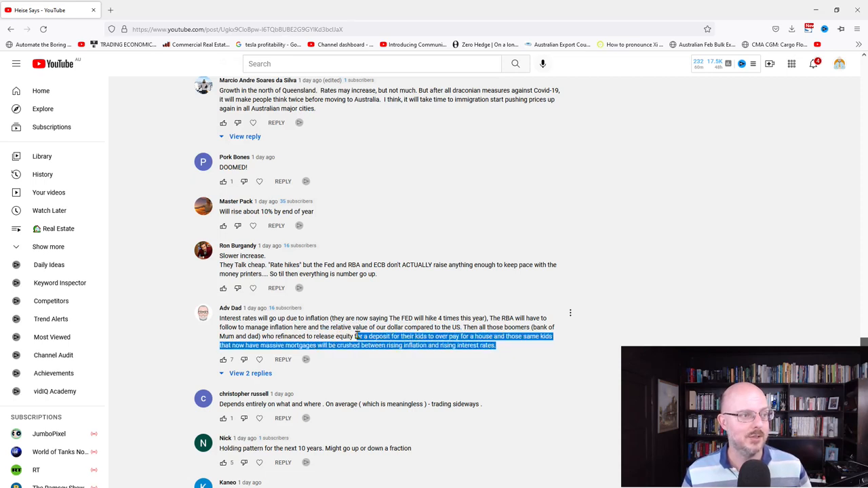